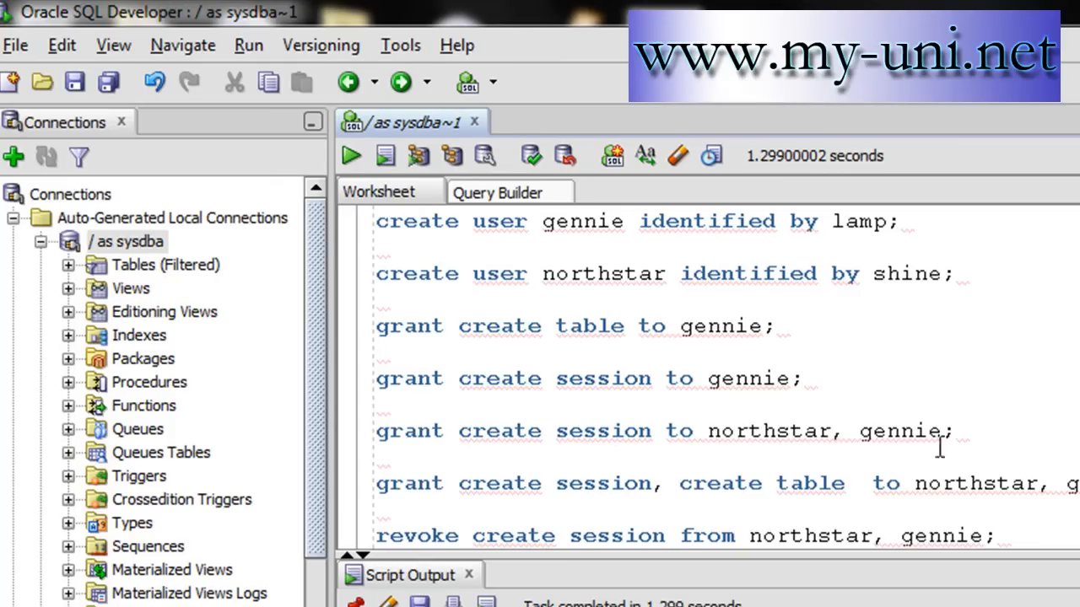
{"action": "mouse_move", "coordinate": [874, 227]}
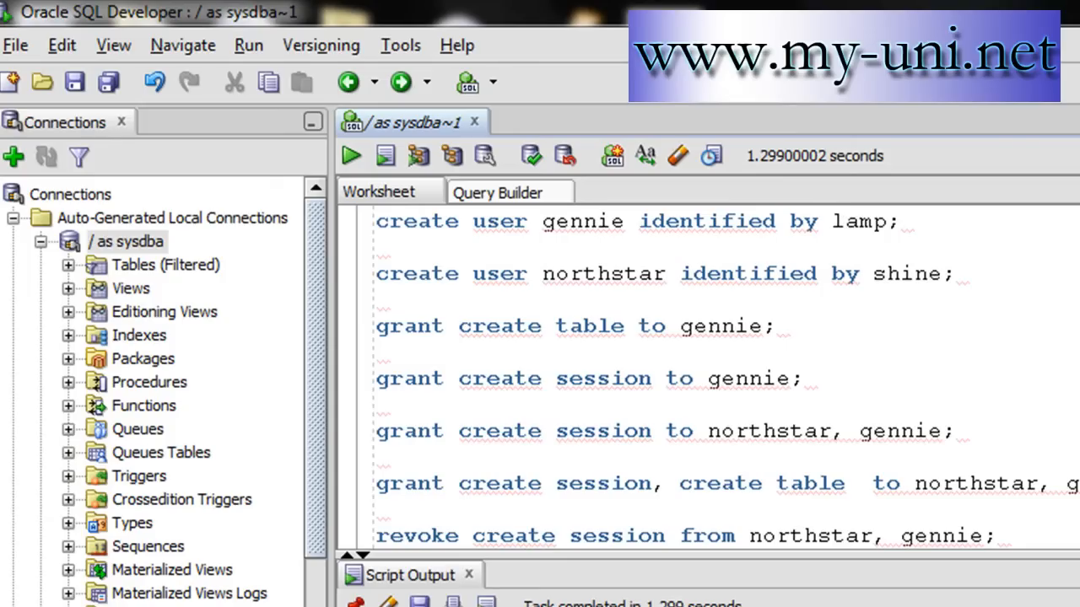
{"action": "mouse_move", "coordinate": [1053, 473]}
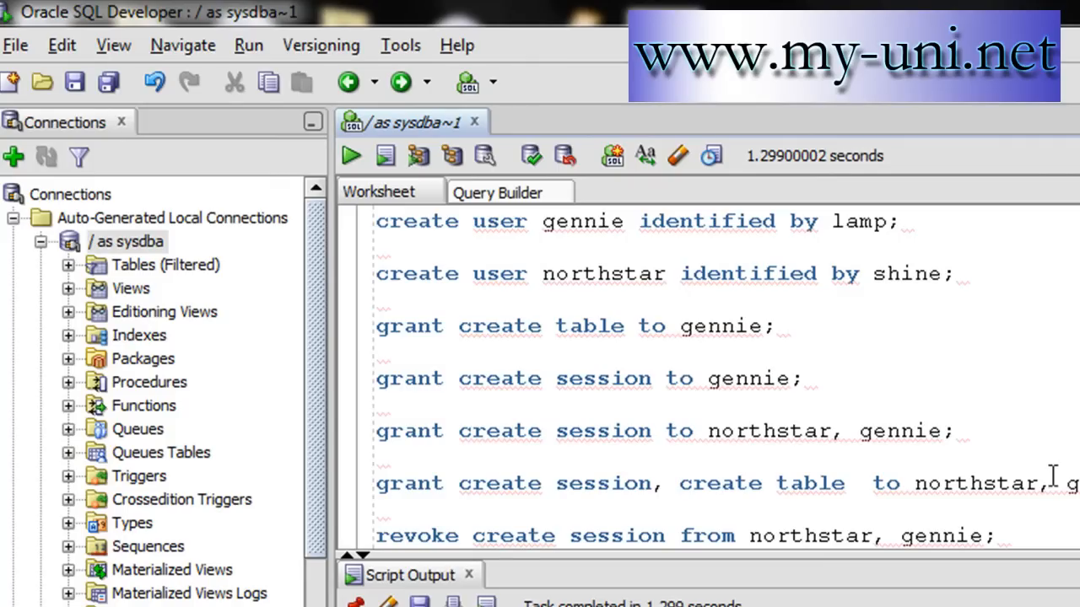
{"action": "mouse_move", "coordinate": [915, 160]}
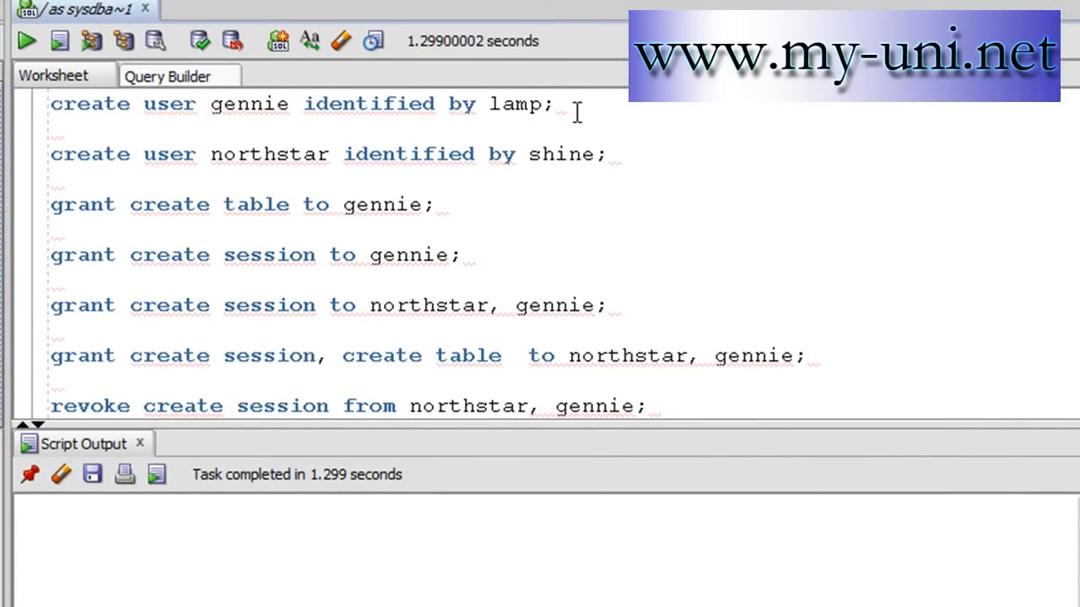
{"action": "double_click", "coordinate": [250, 105]}
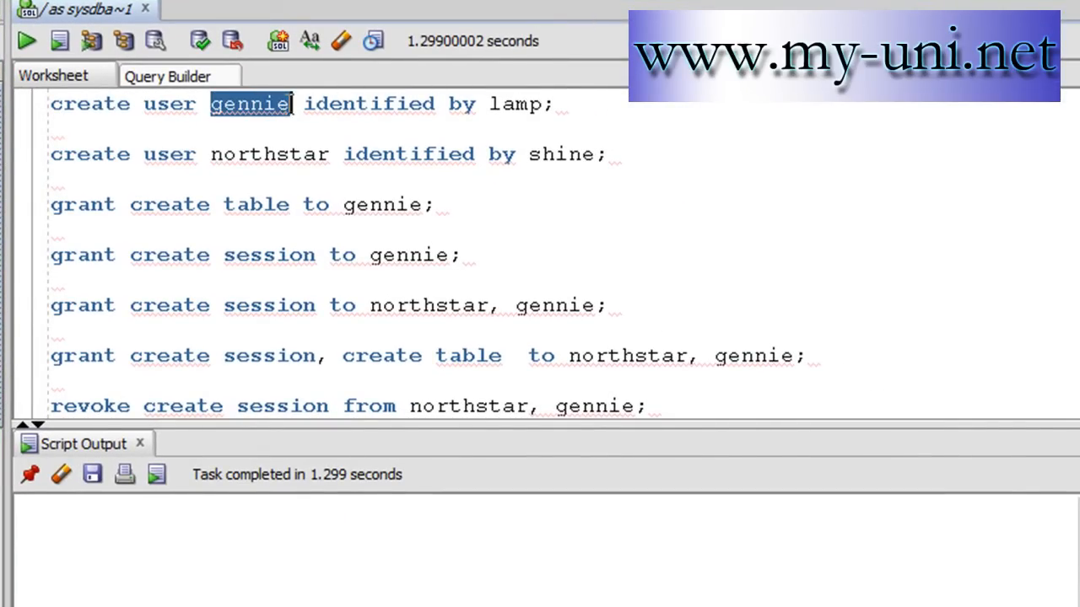
{"action": "left_click", "coordinate": [491, 105]}
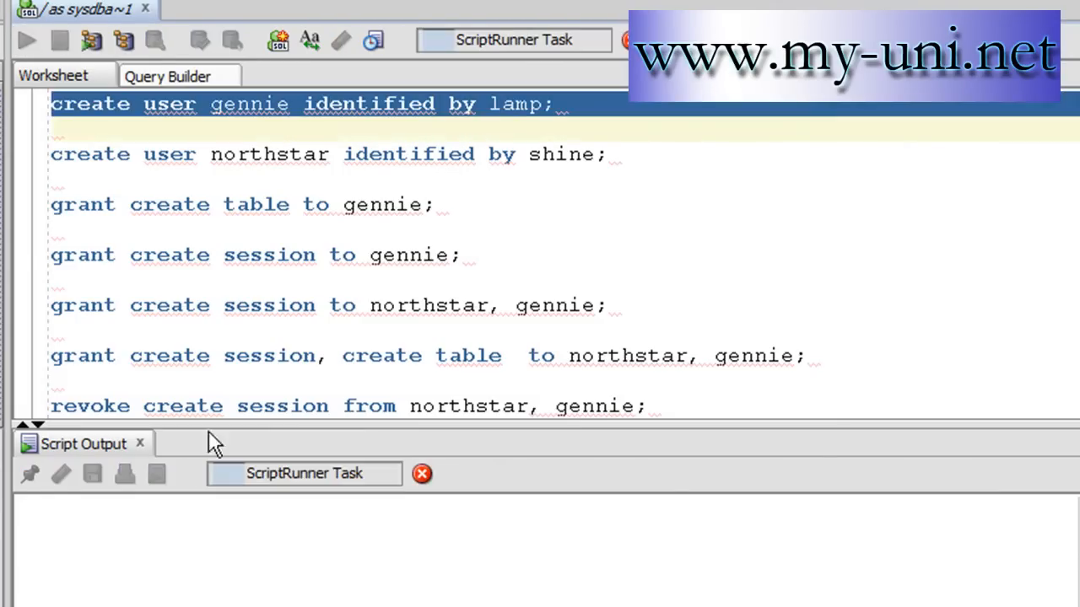
{"action": "left_click", "coordinate": [26, 41]}
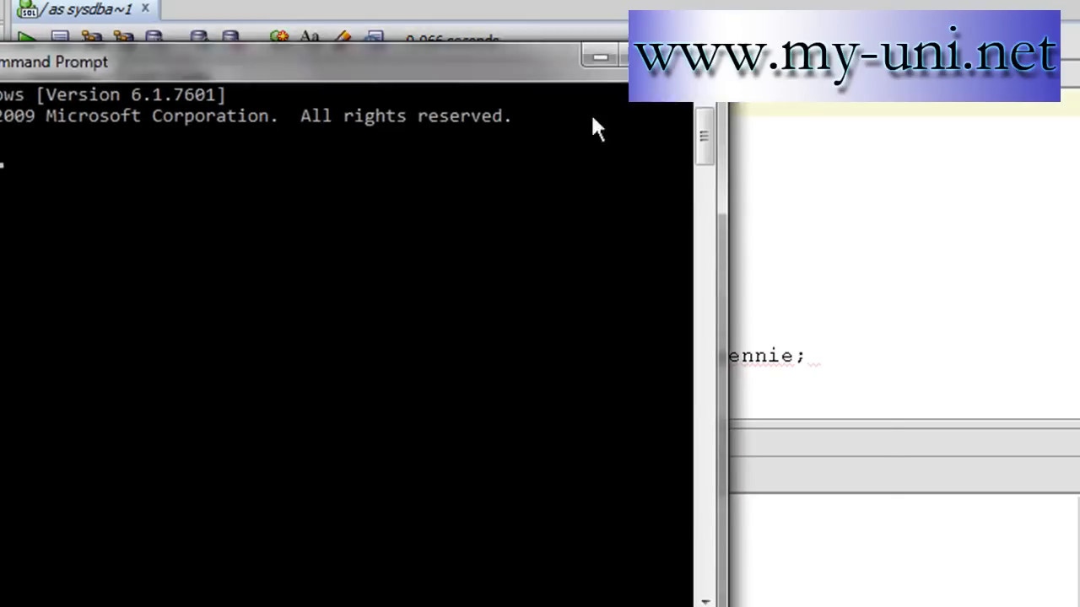
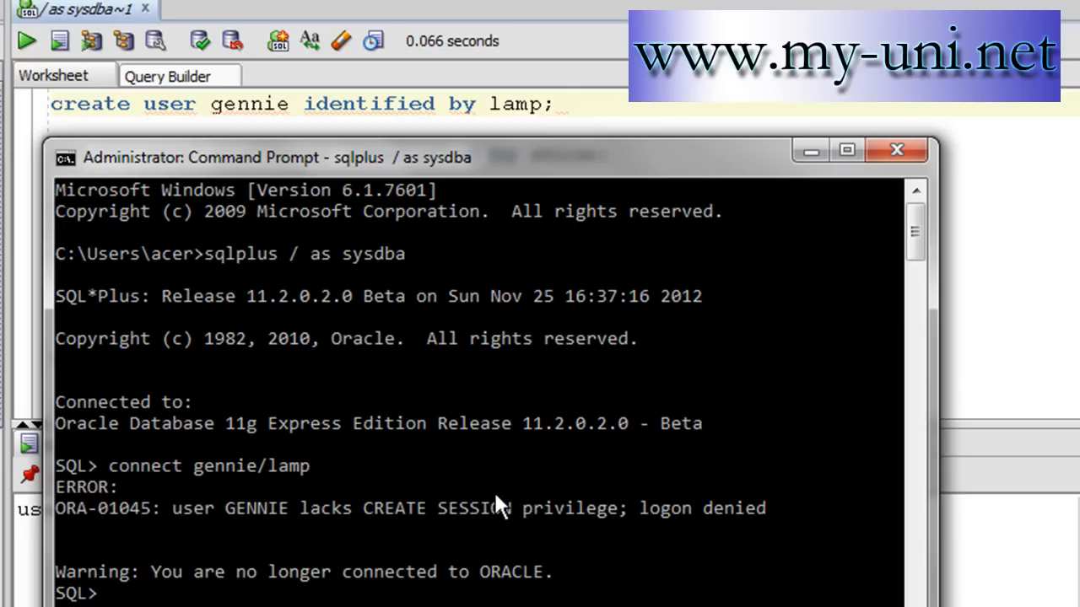
{"action": "mouse_move", "coordinate": [303, 540]}
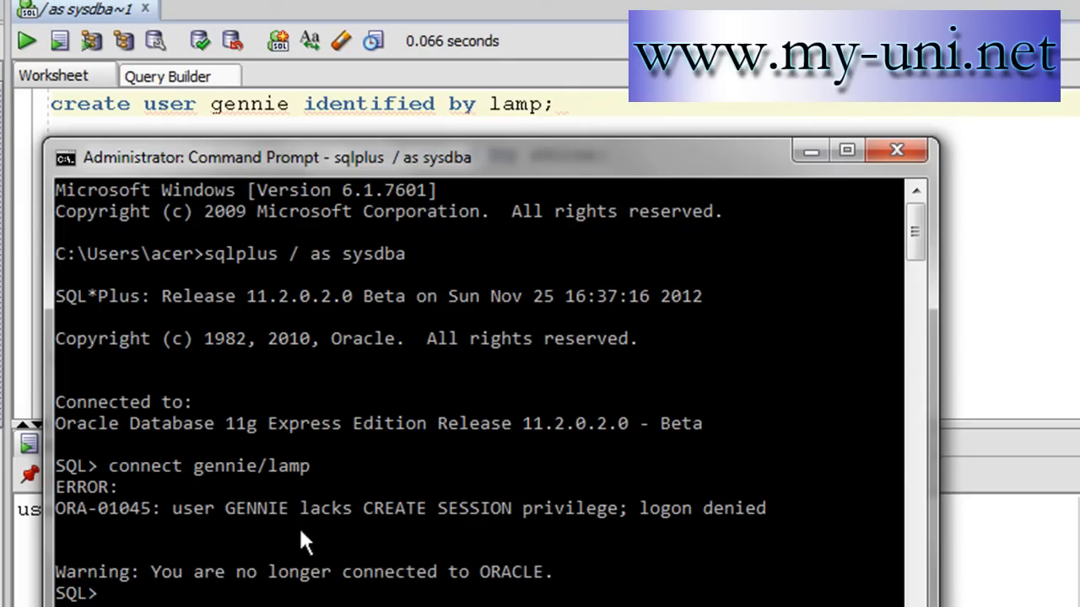
{"action": "mouse_move", "coordinate": [709, 531]}
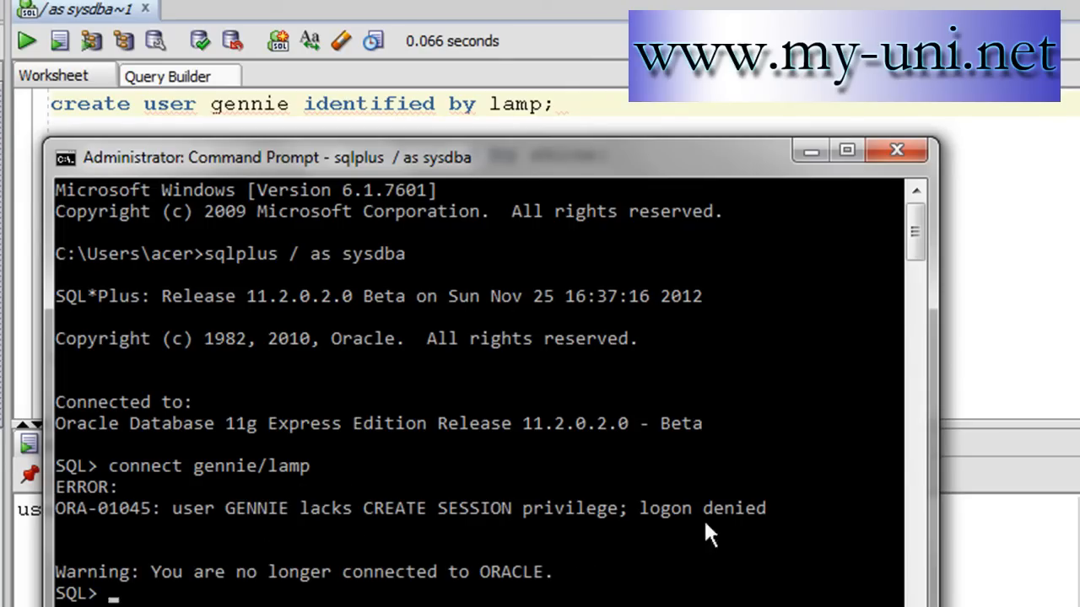
{"action": "mouse_move", "coordinate": [303, 548]}
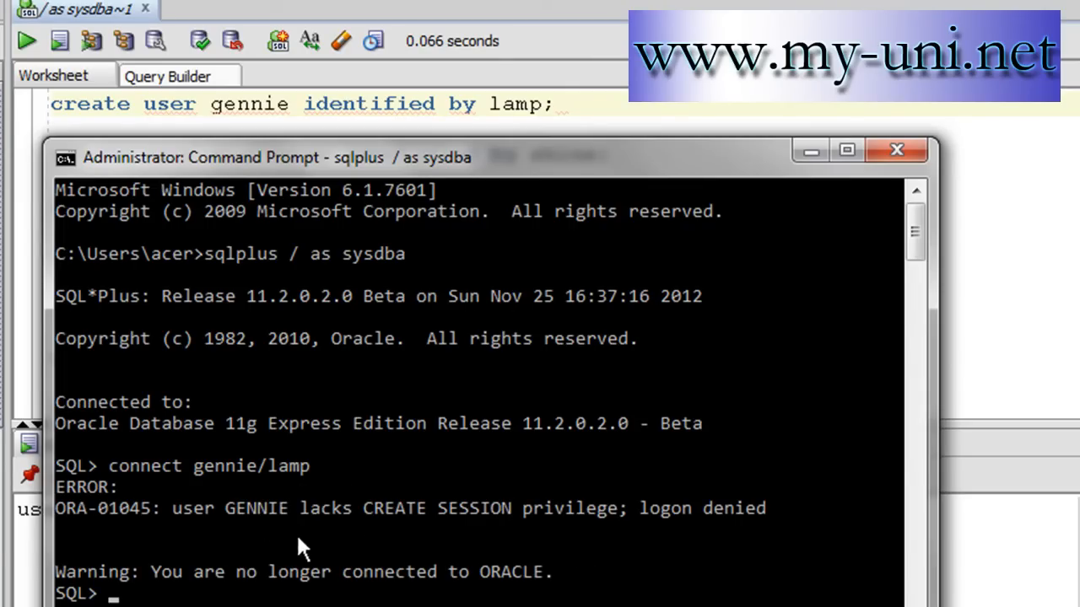
{"action": "mouse_move", "coordinate": [396, 537]}
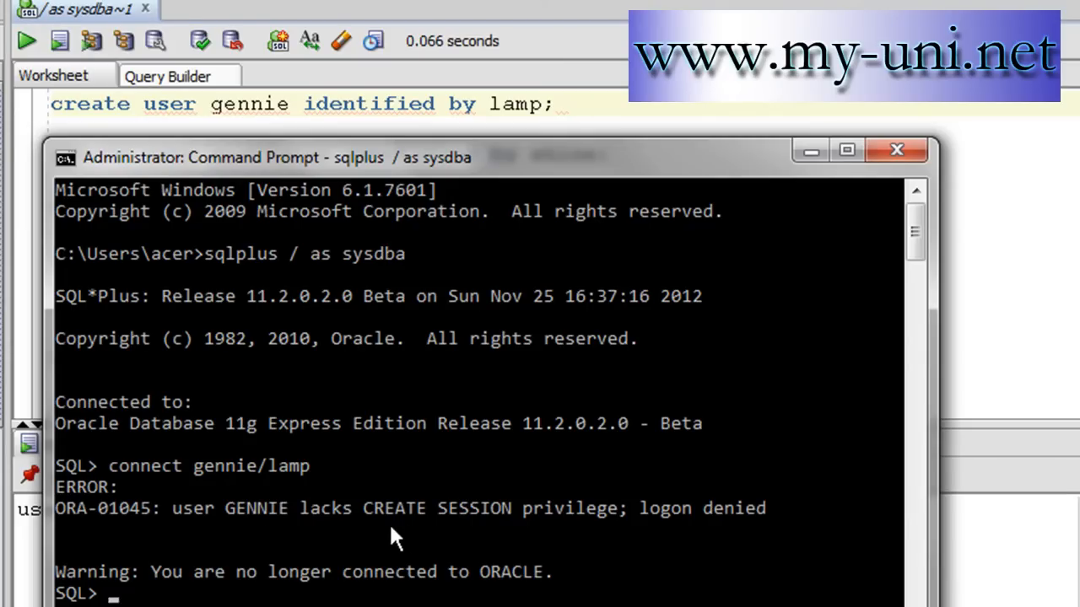
{"action": "mouse_move", "coordinate": [540, 510]}
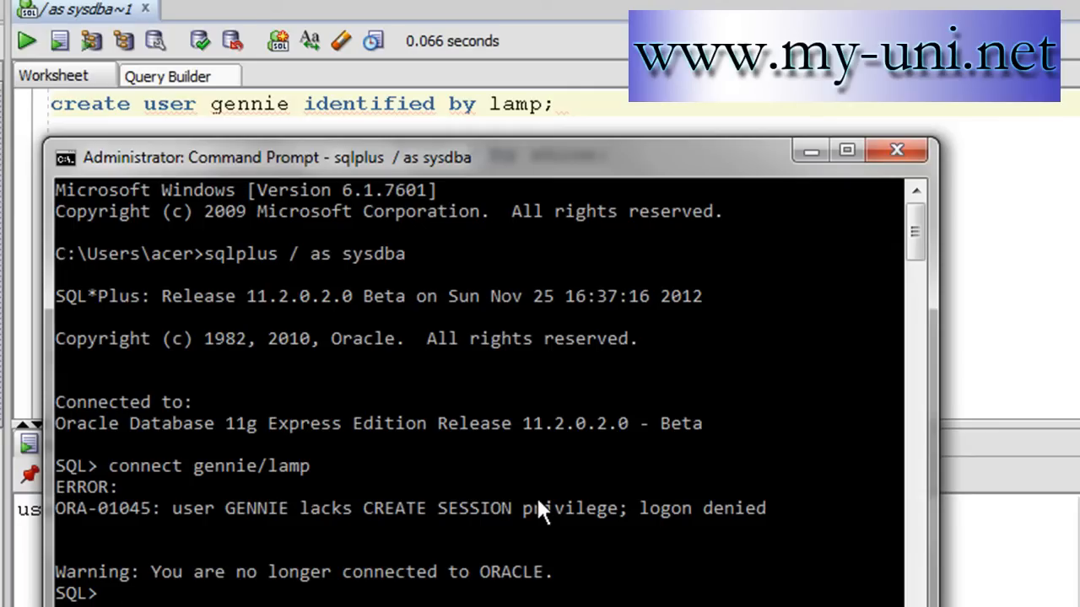
{"action": "mouse_move", "coordinate": [574, 423]}
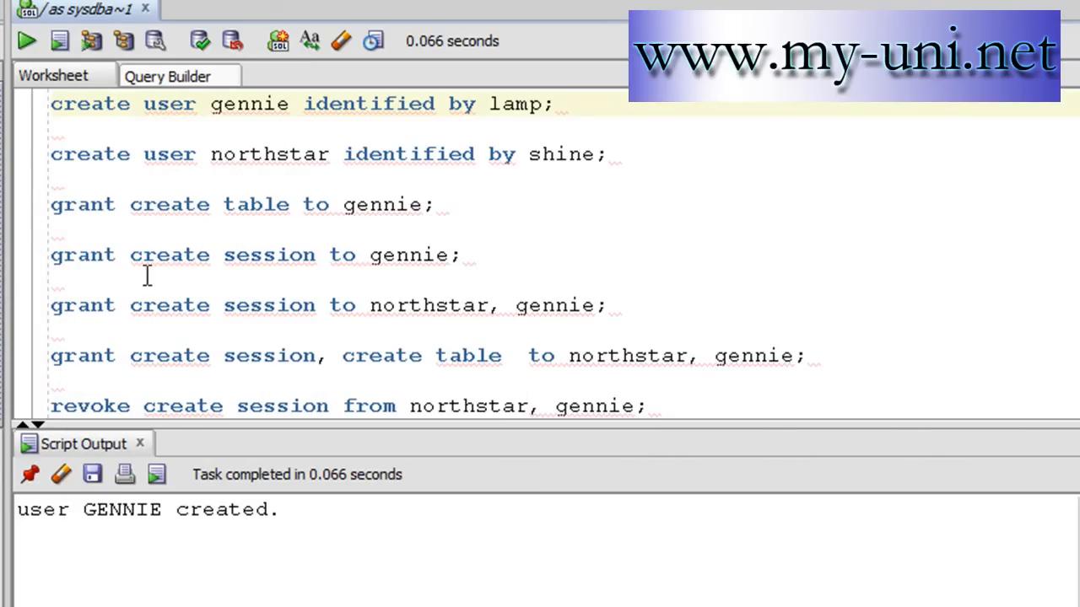
{"action": "mouse_move", "coordinate": [59, 270]}
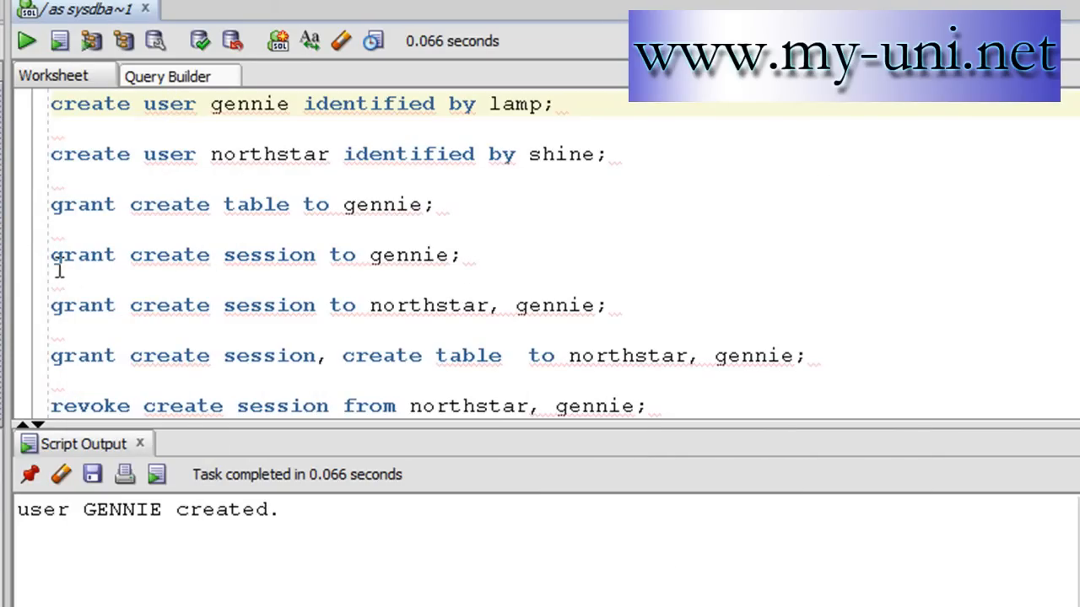
{"action": "mouse_move", "coordinate": [287, 266]}
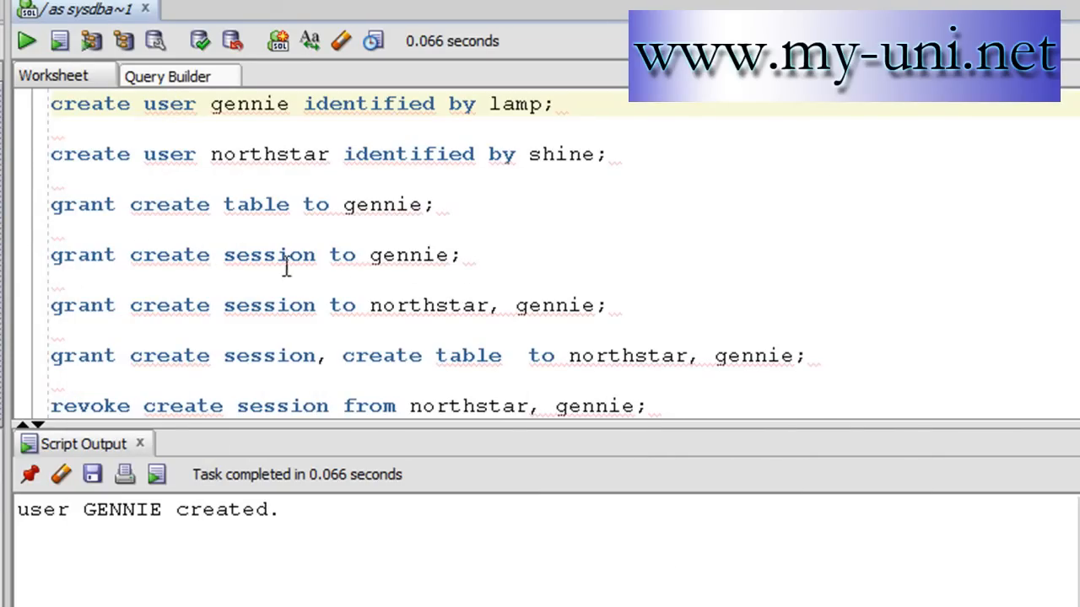
Run 'grant create session to gennie;' so gennie can connect.
{"action": "double_click", "coordinate": [409, 254]}
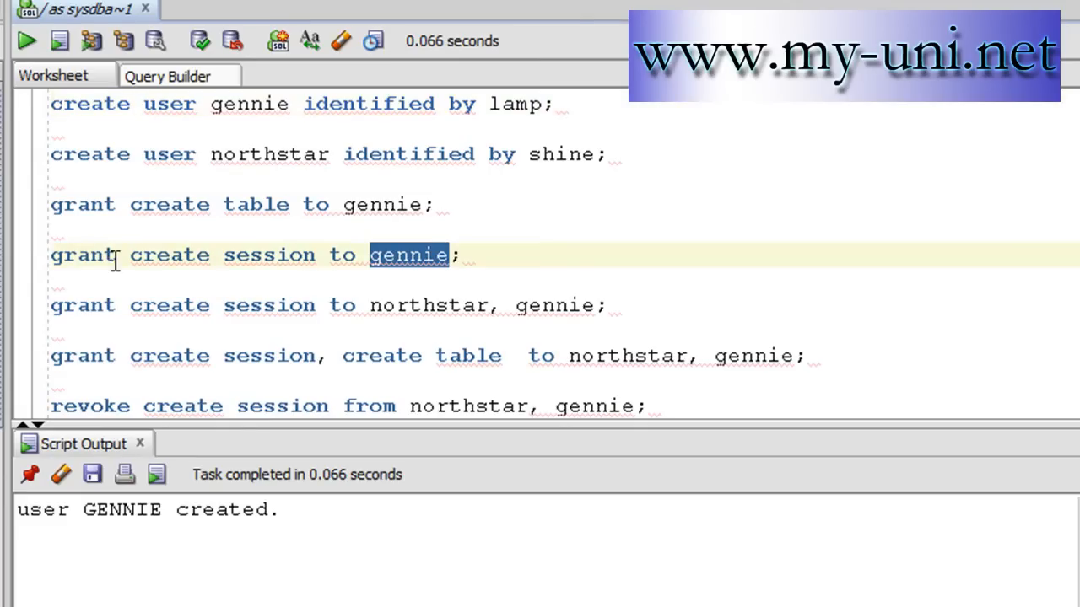
{"action": "left_click", "coordinate": [25, 41]}
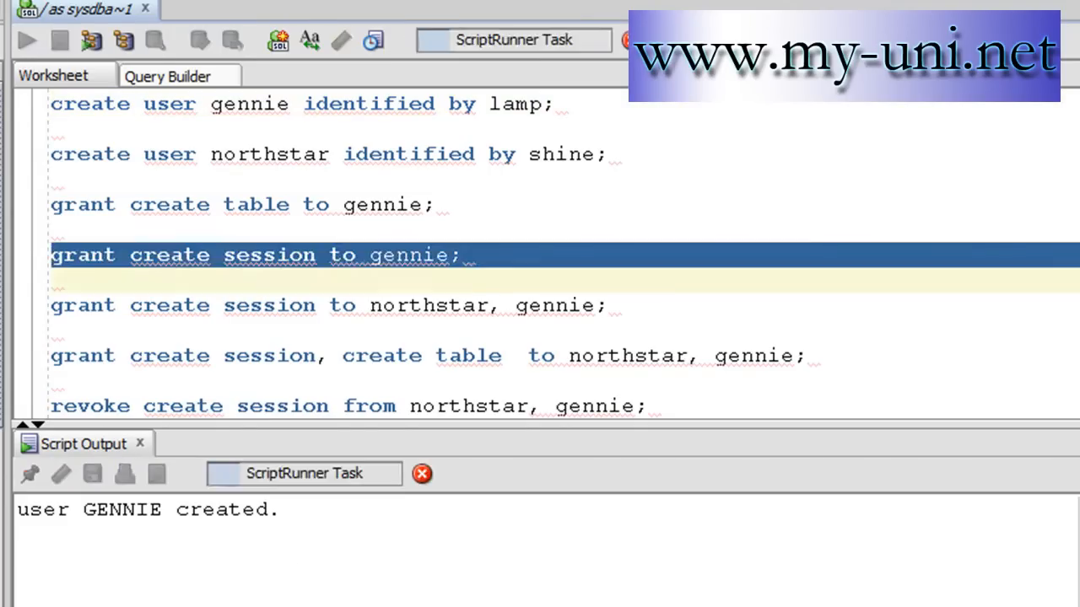
{"action": "left_click", "coordinate": [26, 40]}
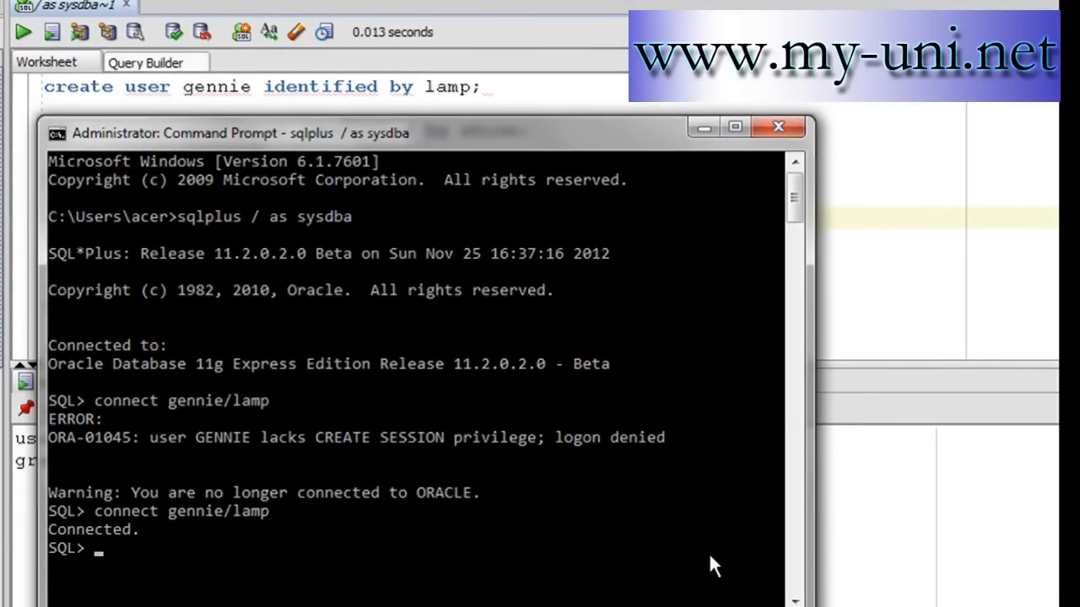
Run 'show user' to confirm the current SQL*Plus user is GENNIE.
{"action": "type", "text": "show user"}
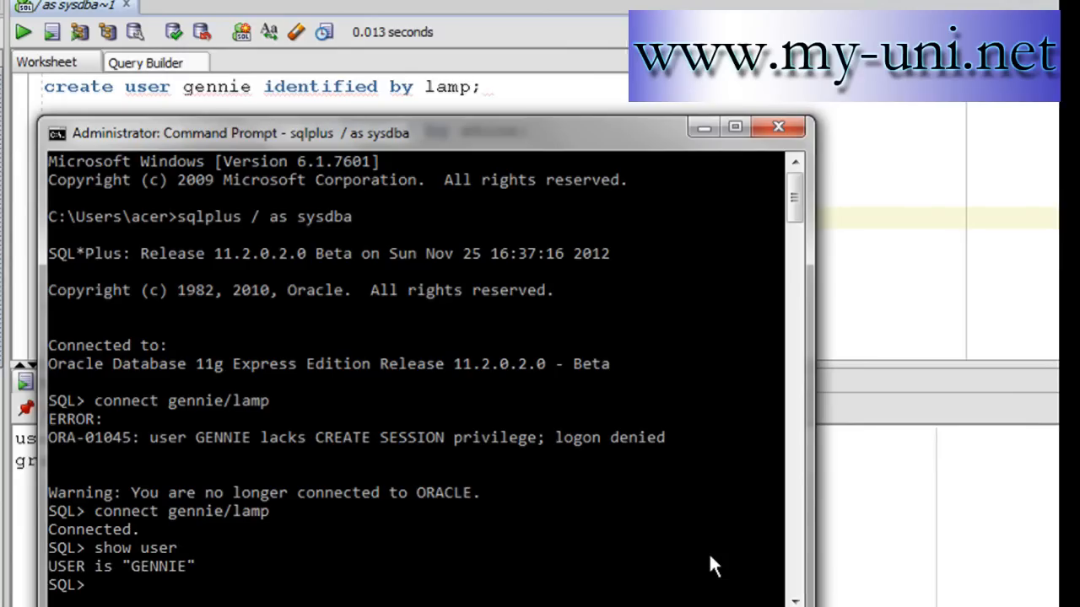
{"action": "mouse_move", "coordinate": [759, 547]}
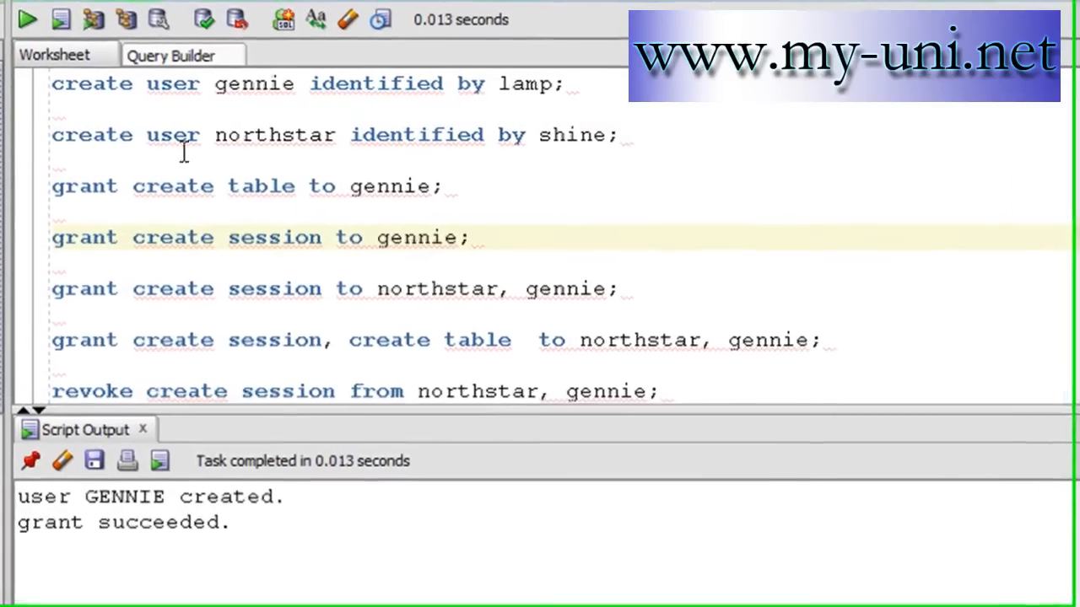
{"action": "left_click", "coordinate": [162, 135]}
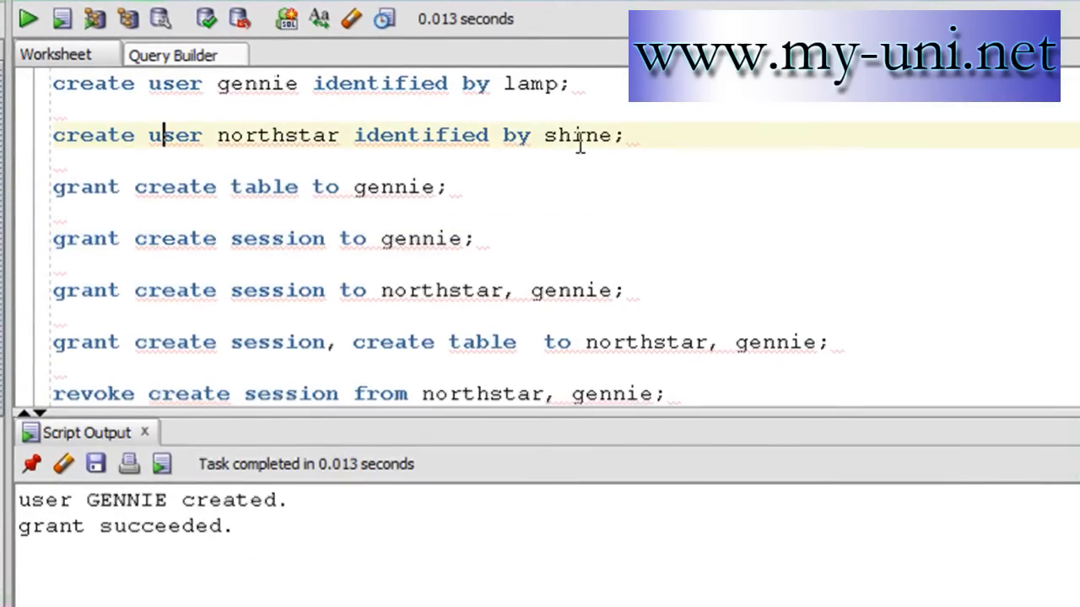
{"action": "left_click", "coordinate": [27, 17]}
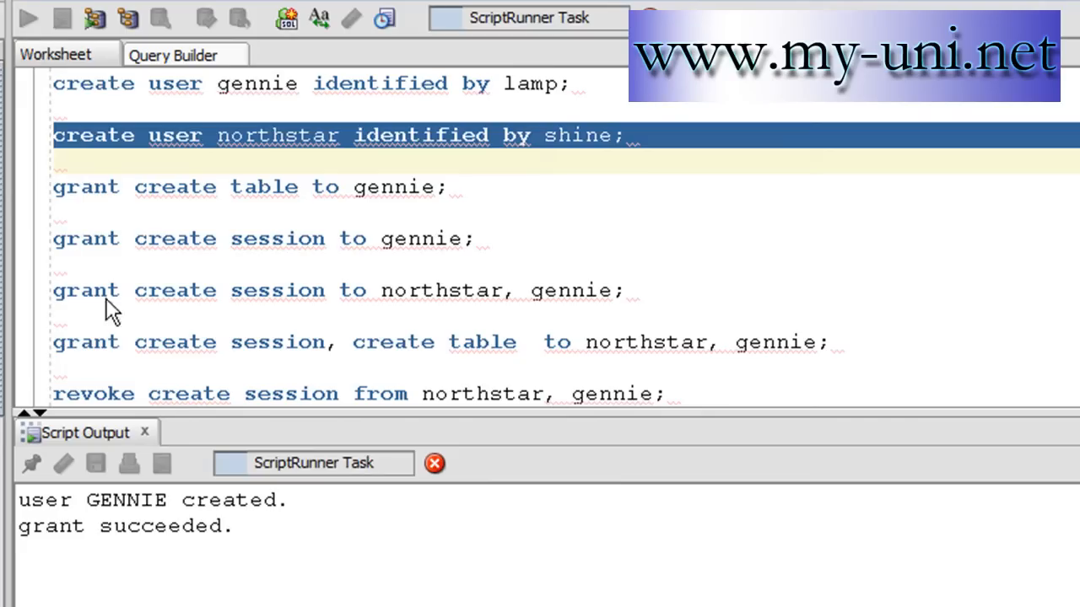
{"action": "left_click", "coordinate": [27, 17]}
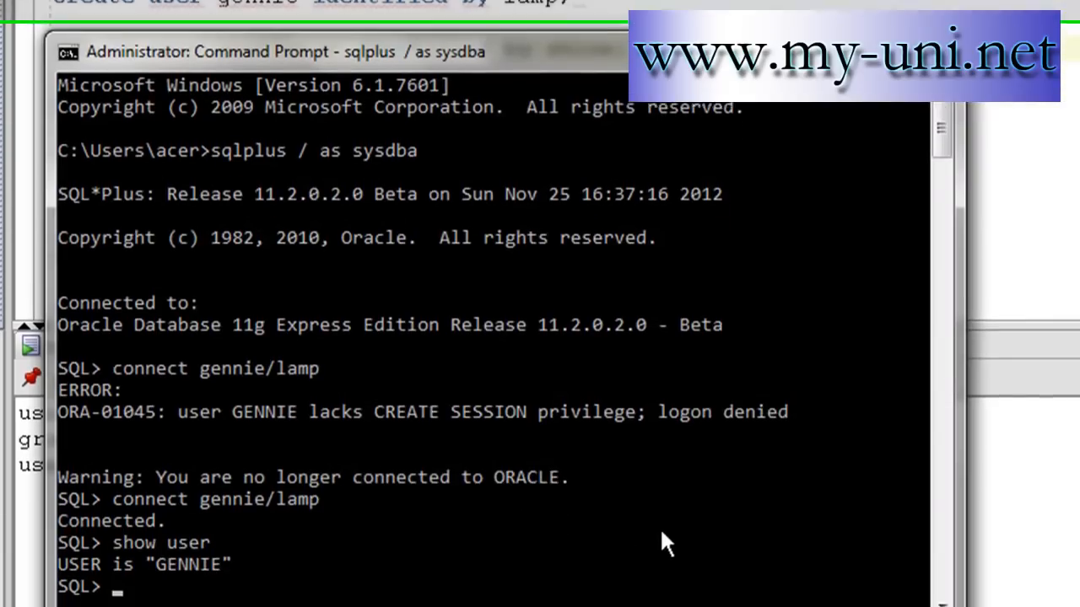
{"action": "type", "text": "connect northst"}
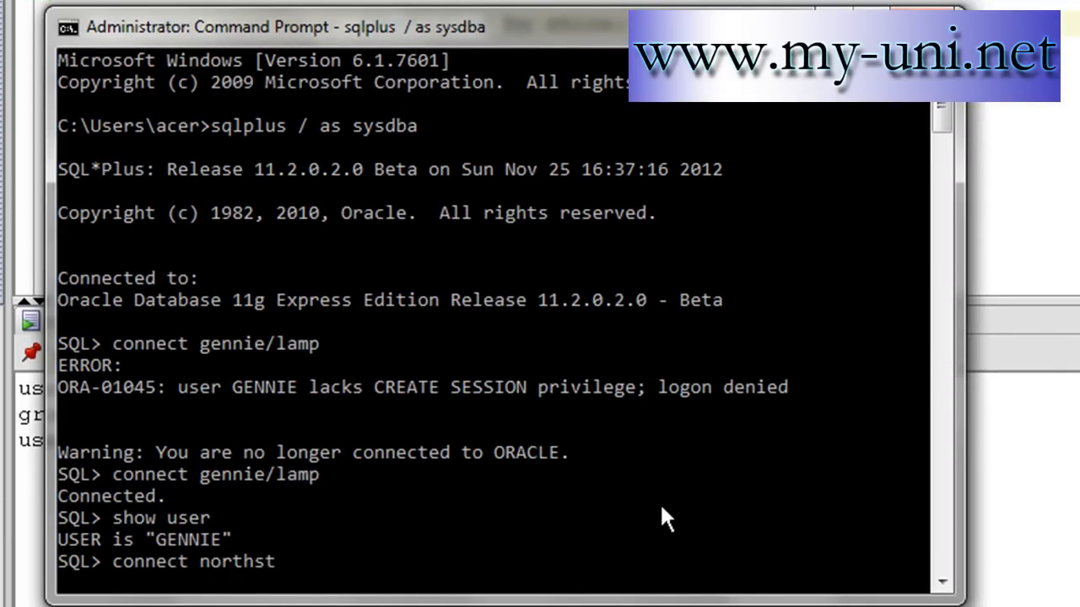
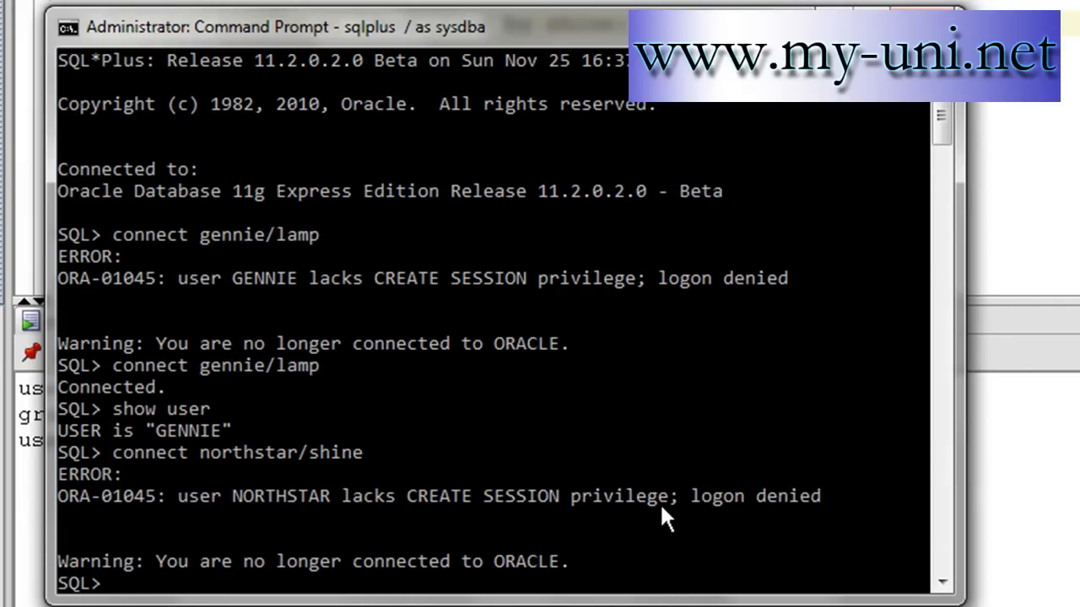
{"action": "mouse_move", "coordinate": [577, 526]}
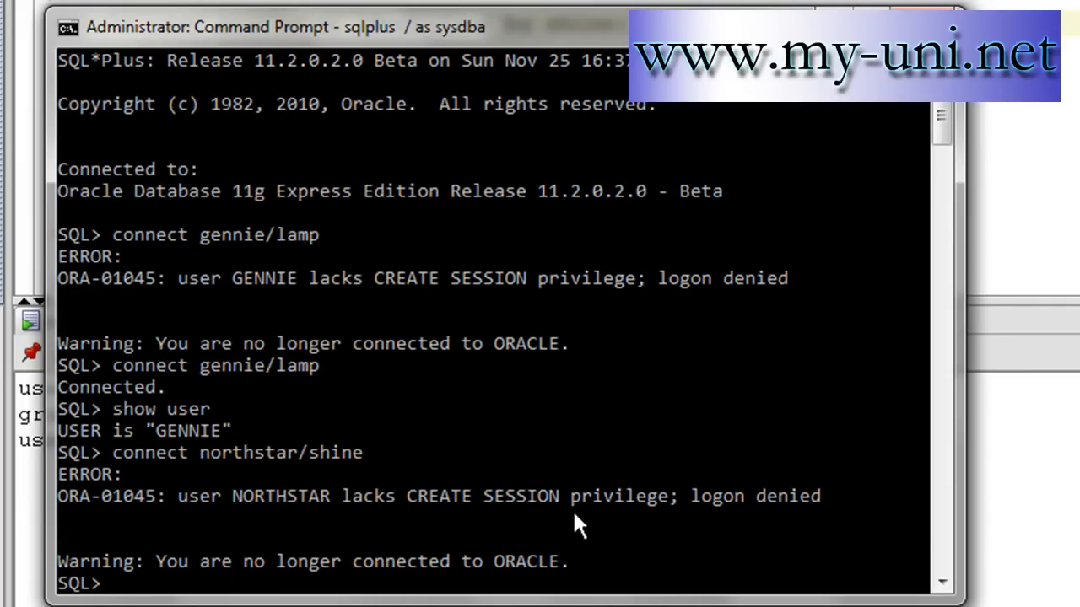
{"action": "mouse_move", "coordinate": [808, 401]}
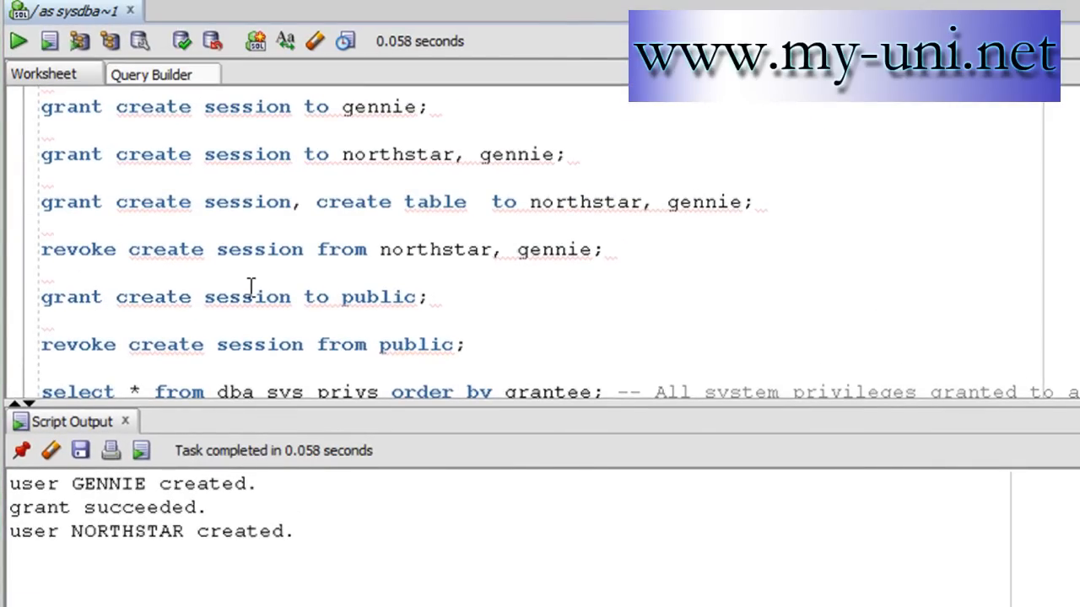
Run 'grant create session to public;'.
{"action": "left_click", "coordinate": [245, 297]}
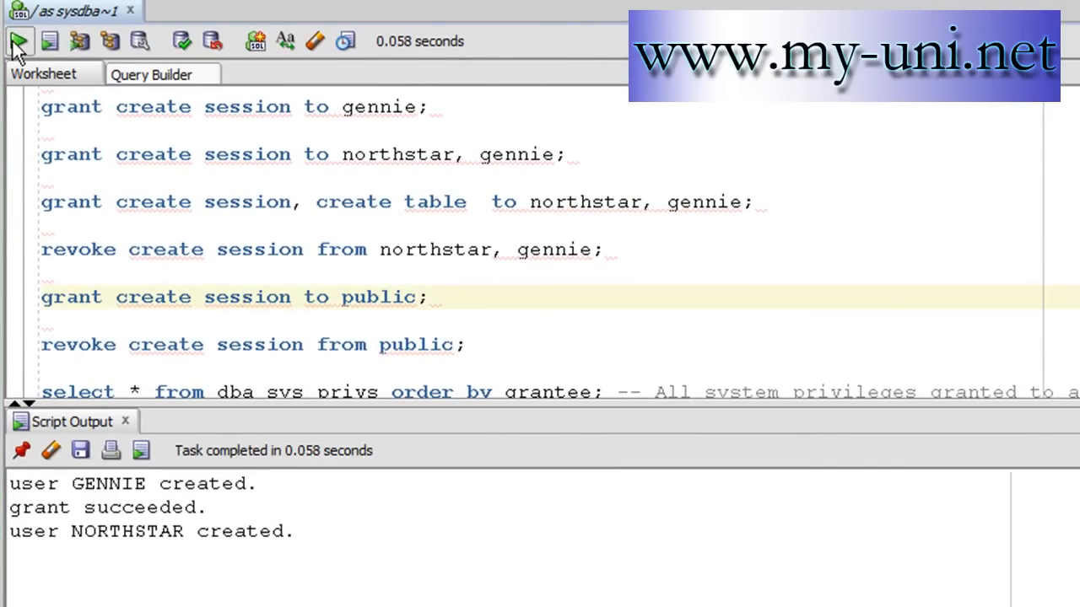
{"action": "left_click", "coordinate": [19, 40]}
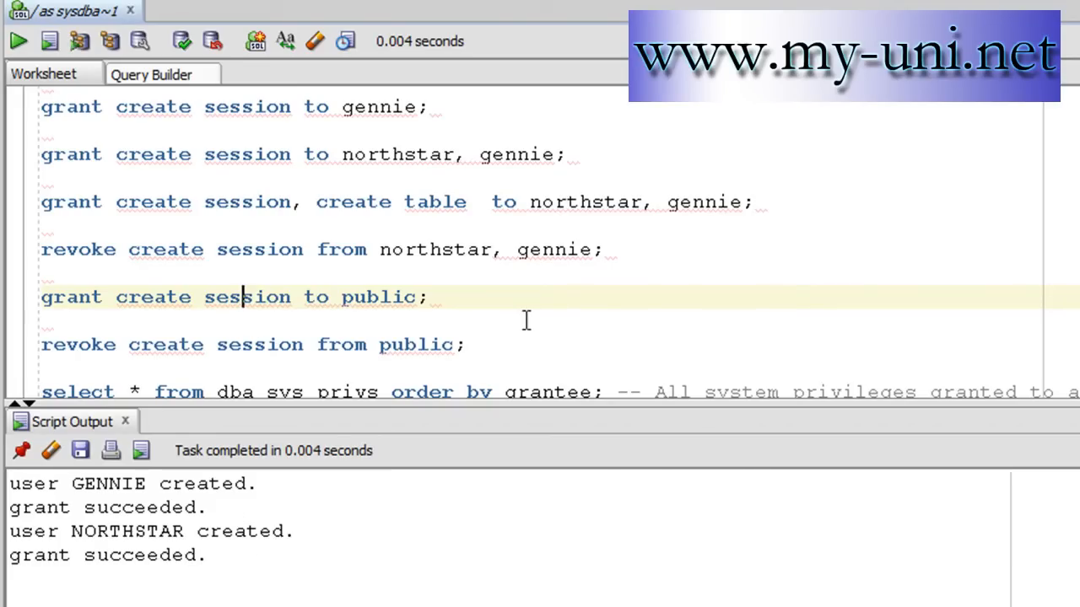
{"action": "mouse_move", "coordinate": [574, 317]}
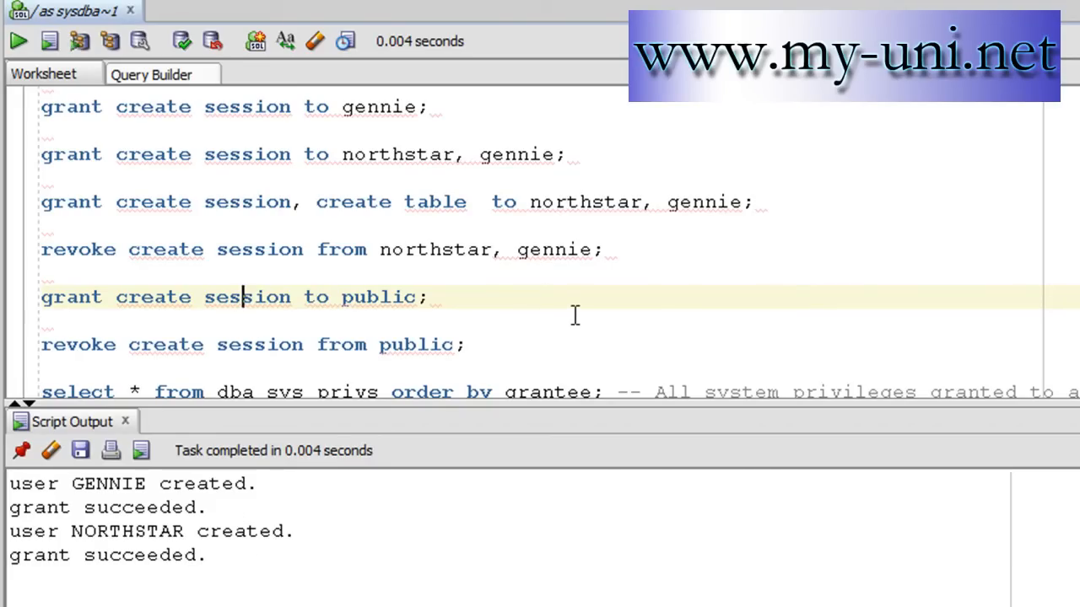
{"action": "mouse_move", "coordinate": [98, 297]}
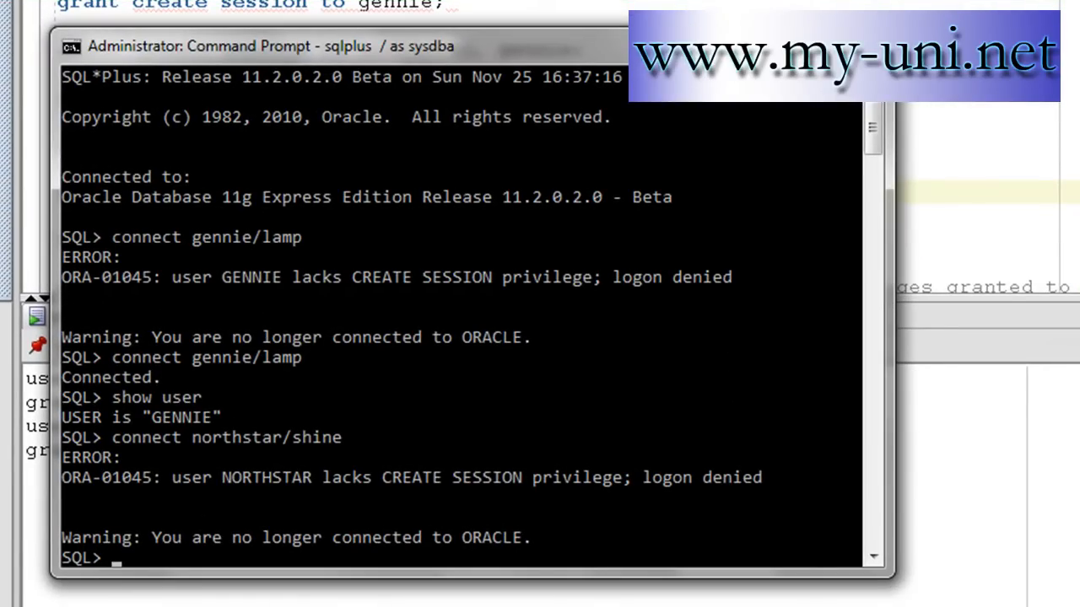
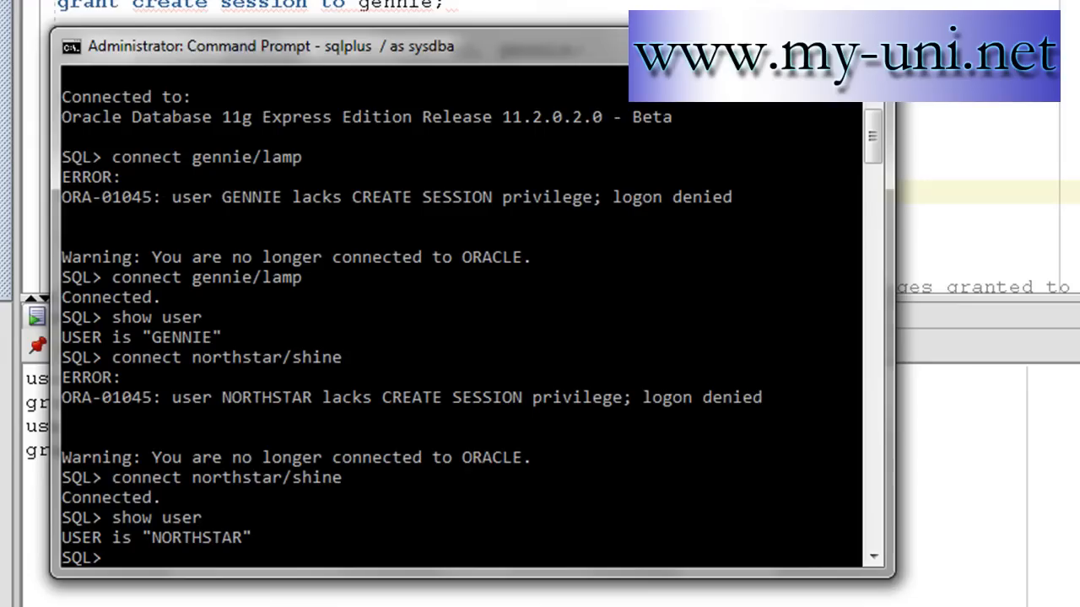
{"action": "mouse_move", "coordinate": [681, 165]}
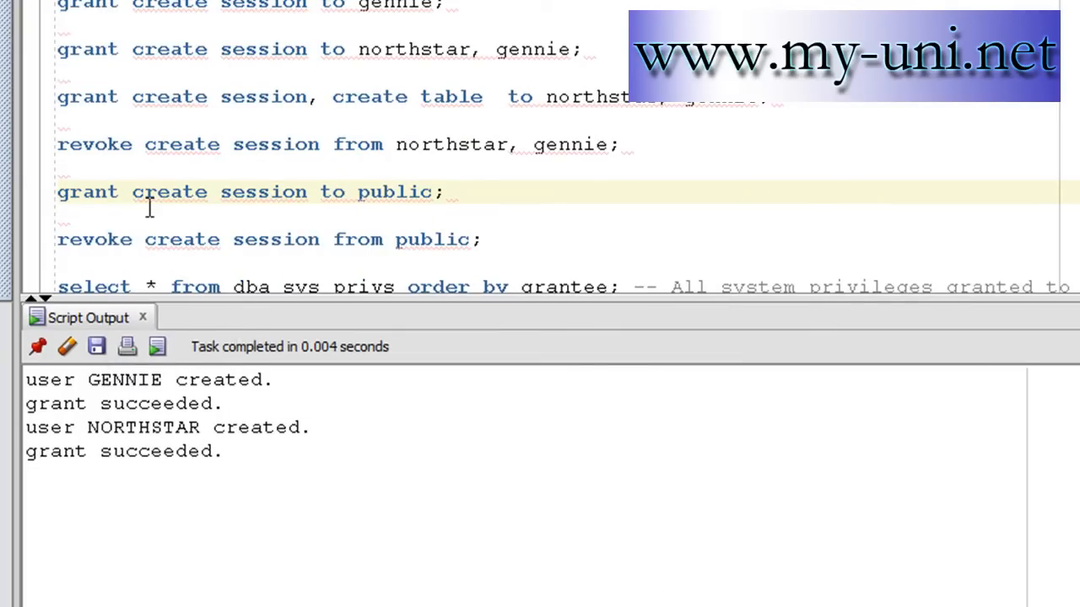
Select the public grantee and scroll to the 'revoke create session from public;' statement.
{"action": "double_click", "coordinate": [384, 192]}
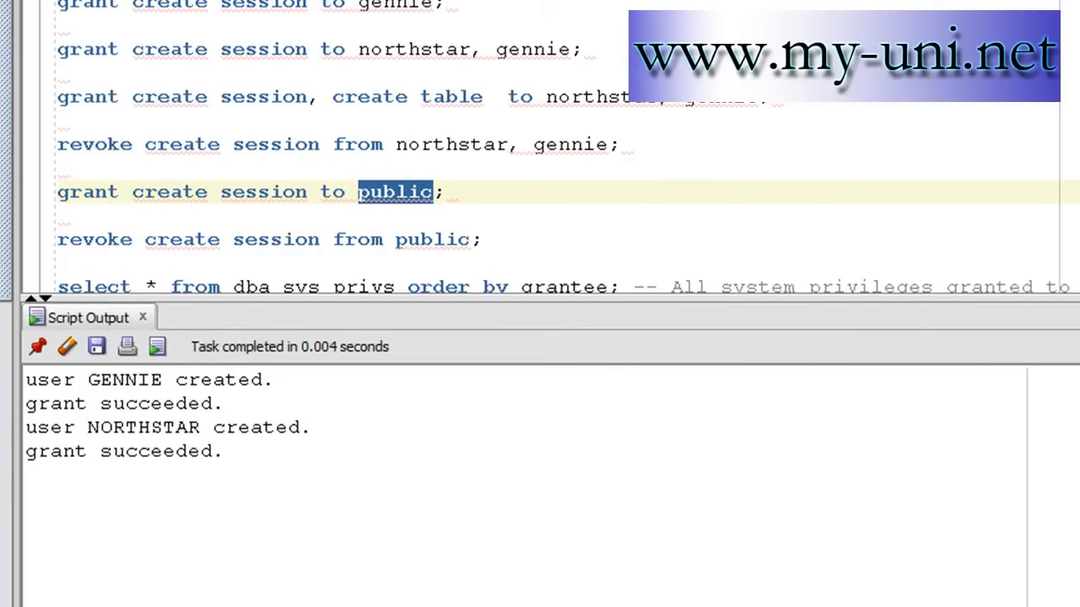
{"action": "scroll", "scroll_direction": "down", "scroll_amount": 3}
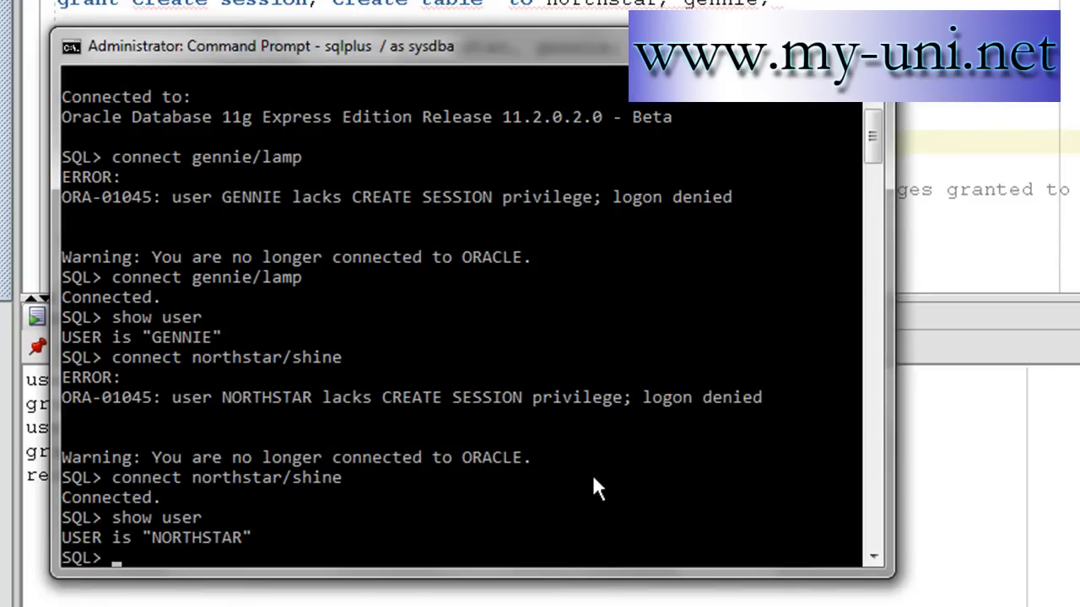
Run 'disconnect' then 'show user', showing no current user before retrying the northstar login.
{"action": "type", "text": "disc"}
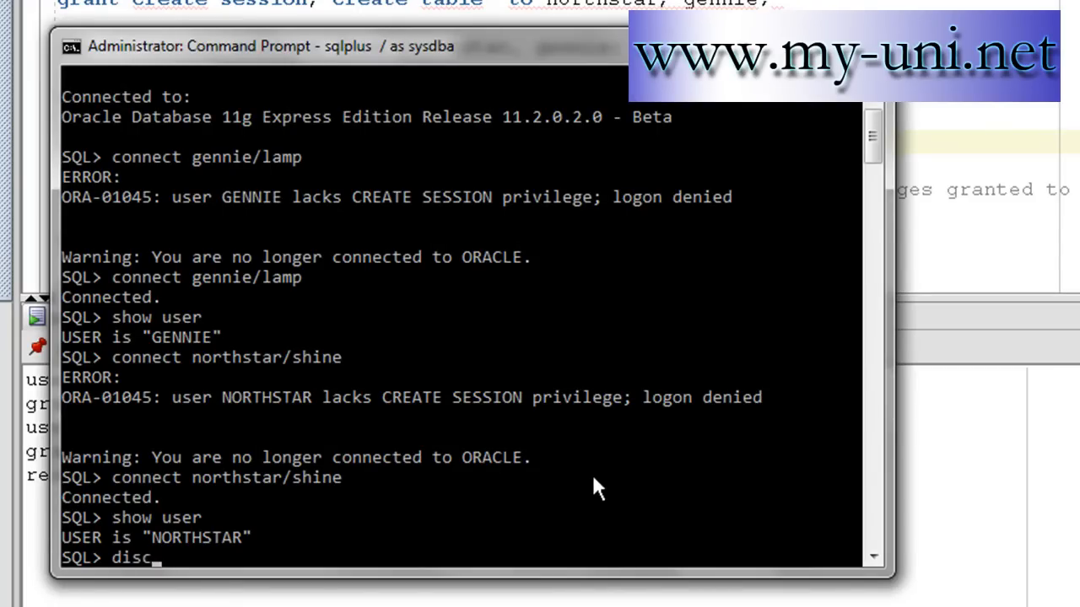
{"action": "type", "text": "onnect"}
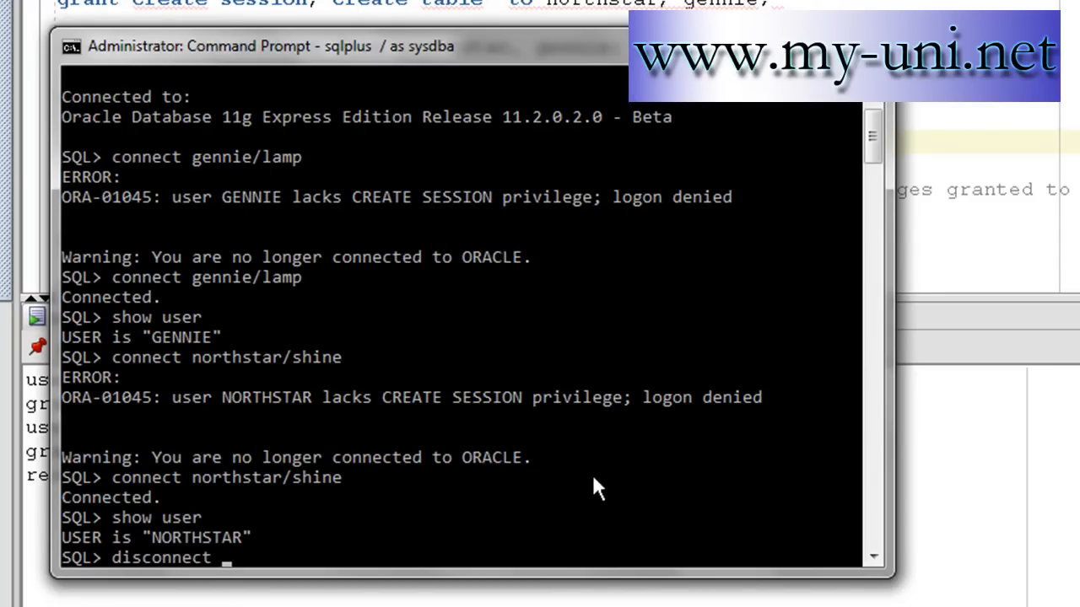
{"action": "key", "text": "enter"}
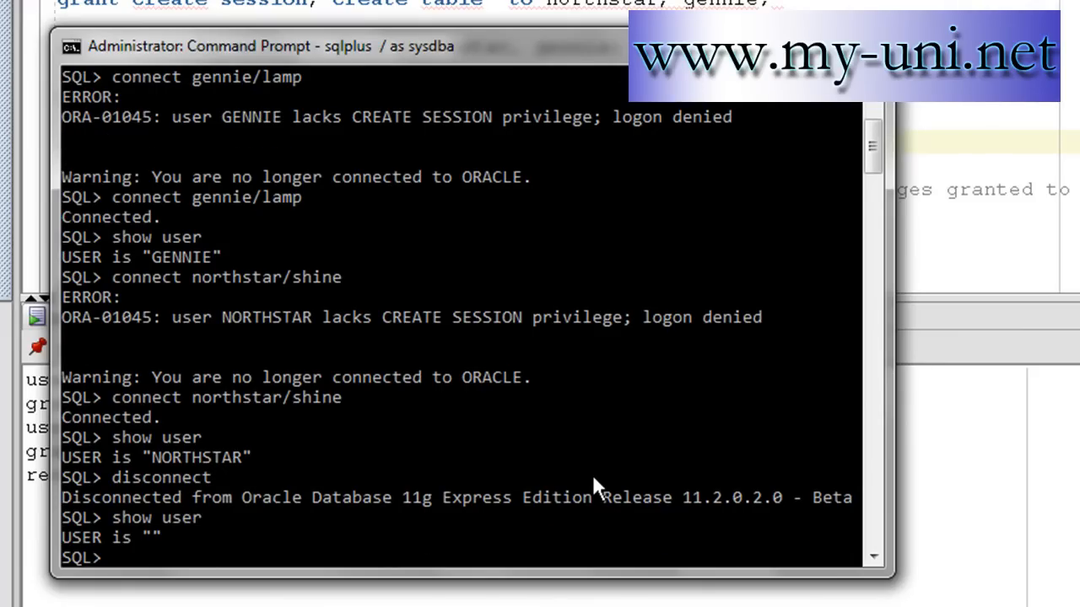
{"action": "type", "text": "c"}
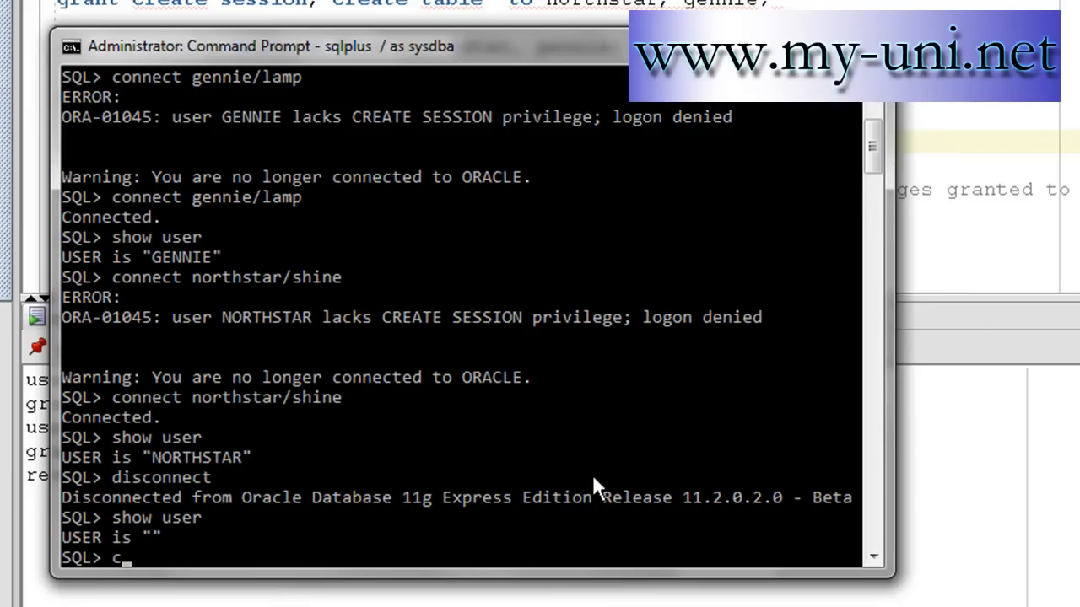
{"action": "type", "text": "how user"}
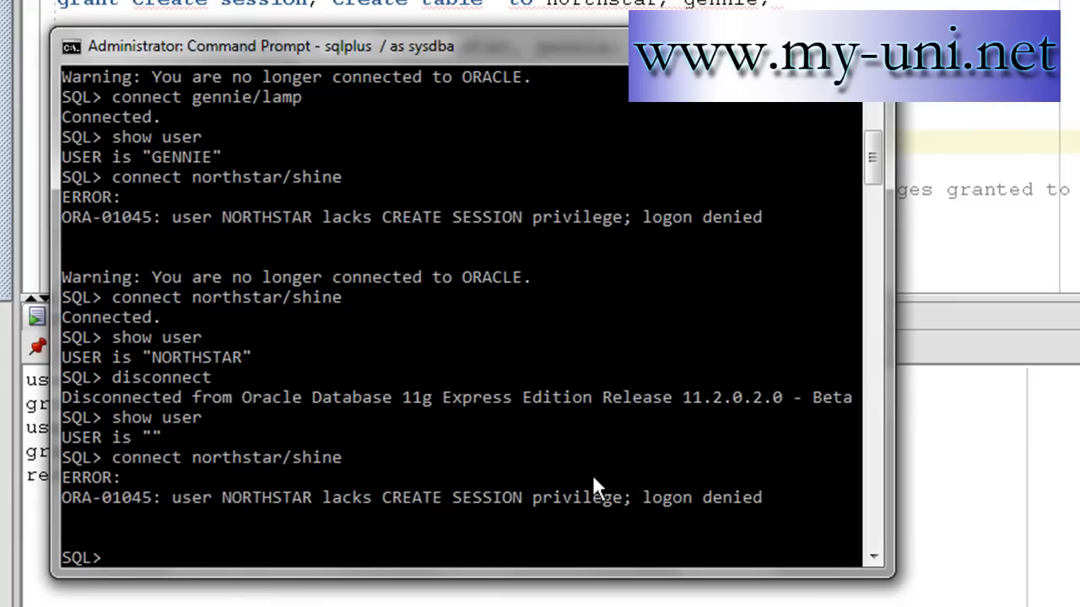
{"action": "mouse_move", "coordinate": [245, 531]}
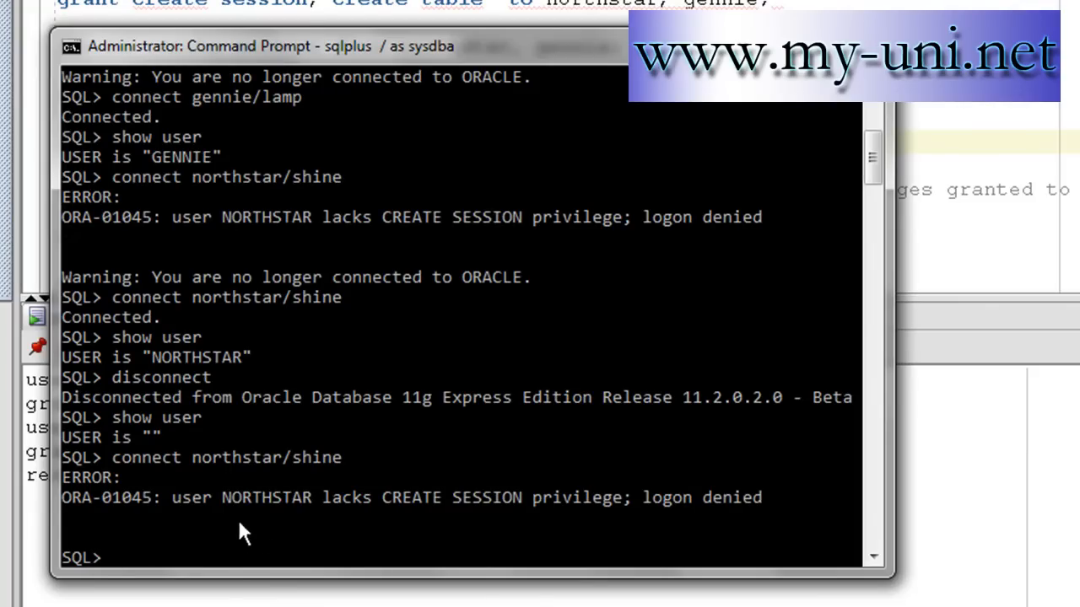
{"action": "mouse_move", "coordinate": [760, 329]}
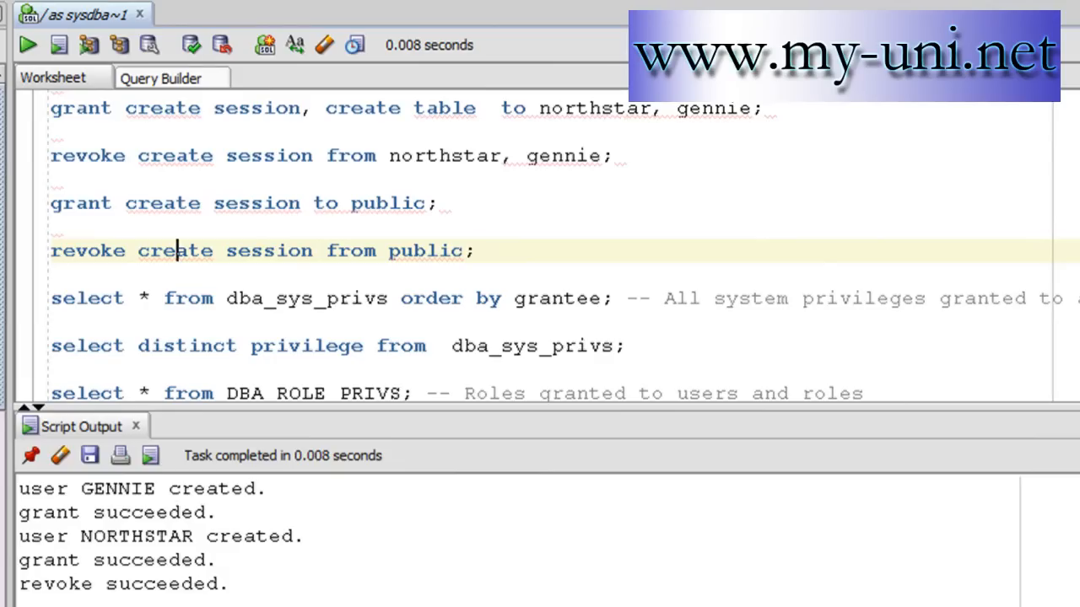
{"action": "scroll", "scroll_direction": "down", "scroll_amount": 3}
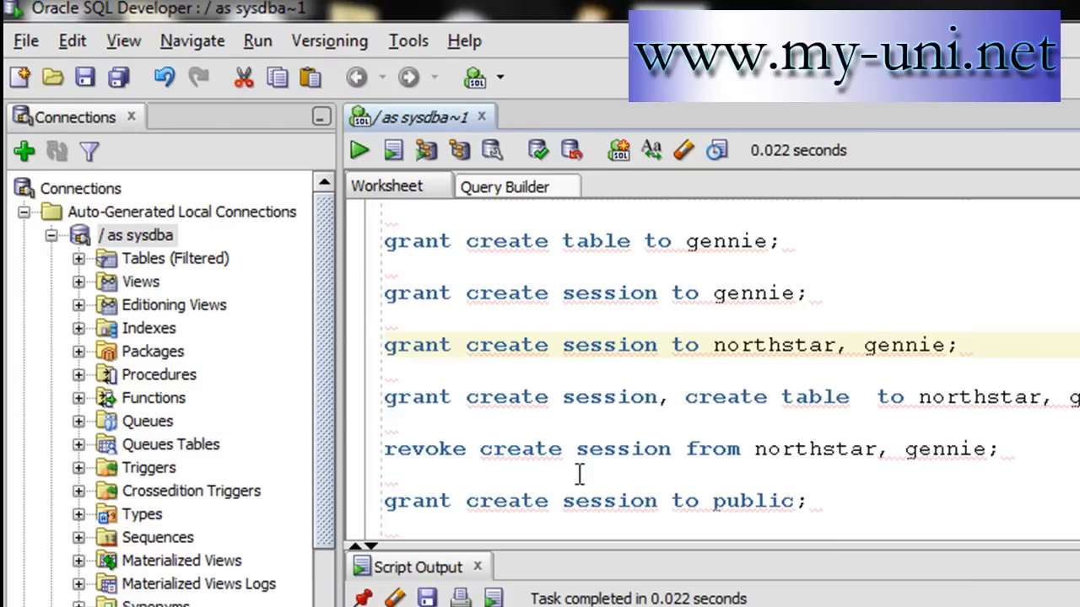
{"action": "mouse_move", "coordinate": [746, 446]}
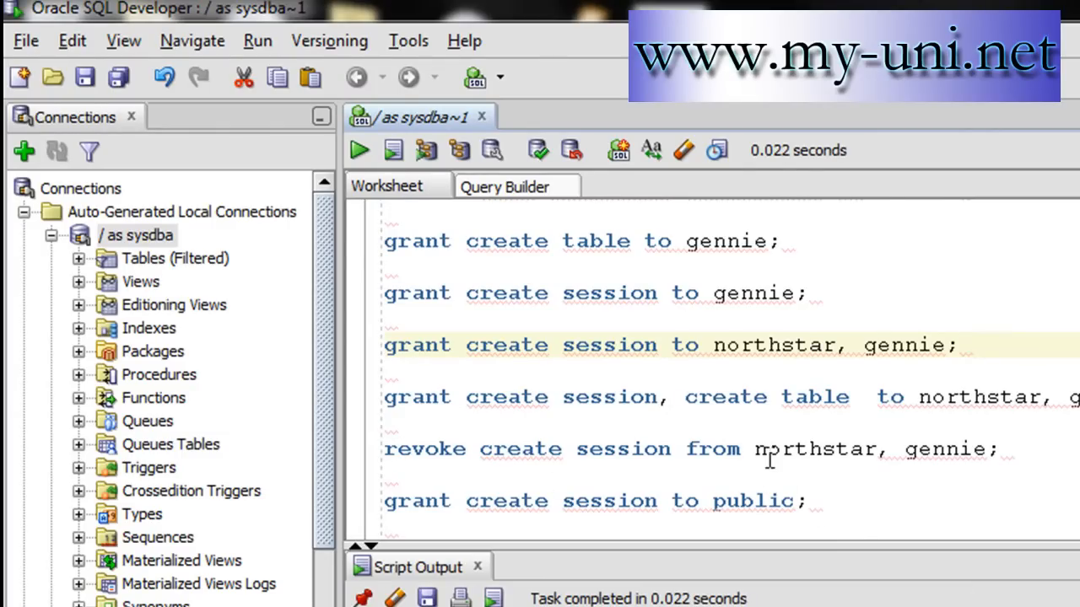
{"action": "mouse_move", "coordinate": [397, 452]}
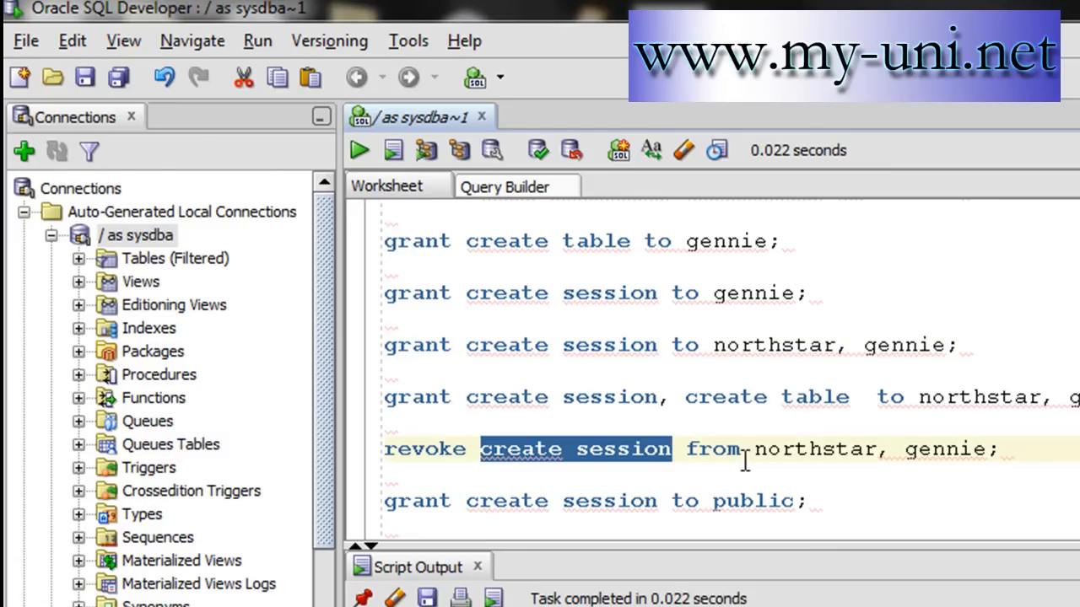
{"action": "double_click", "coordinate": [813, 448]}
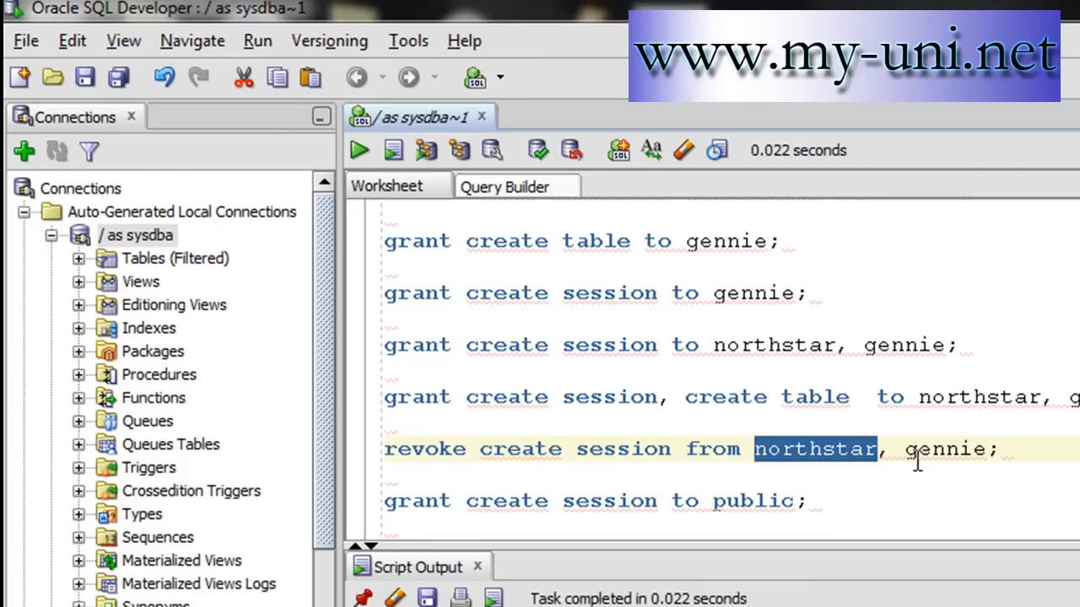
{"action": "double_click", "coordinate": [945, 449]}
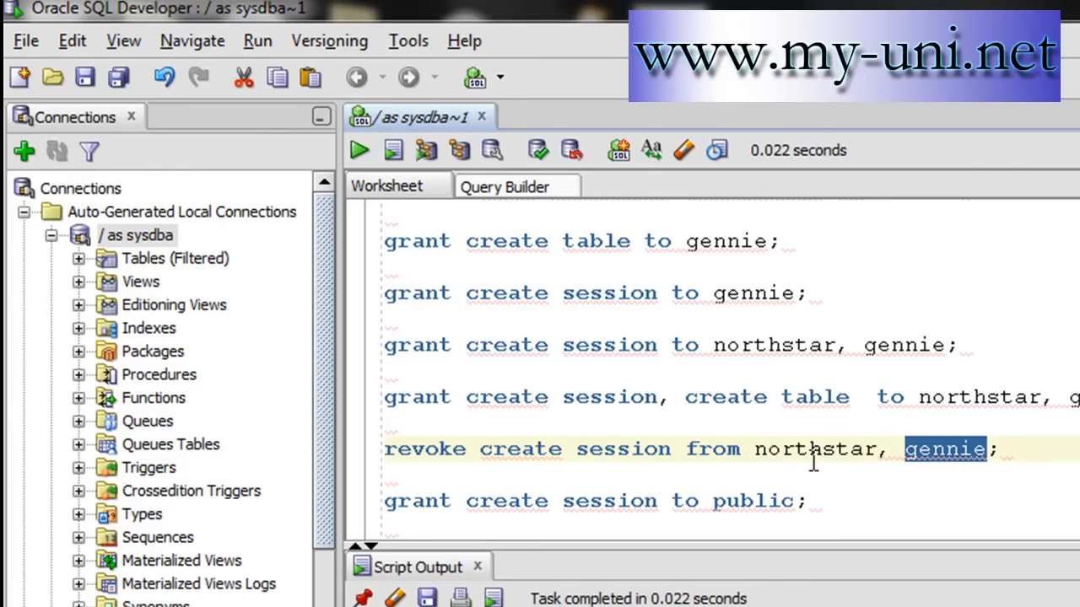
{"action": "mouse_move", "coordinate": [587, 445]}
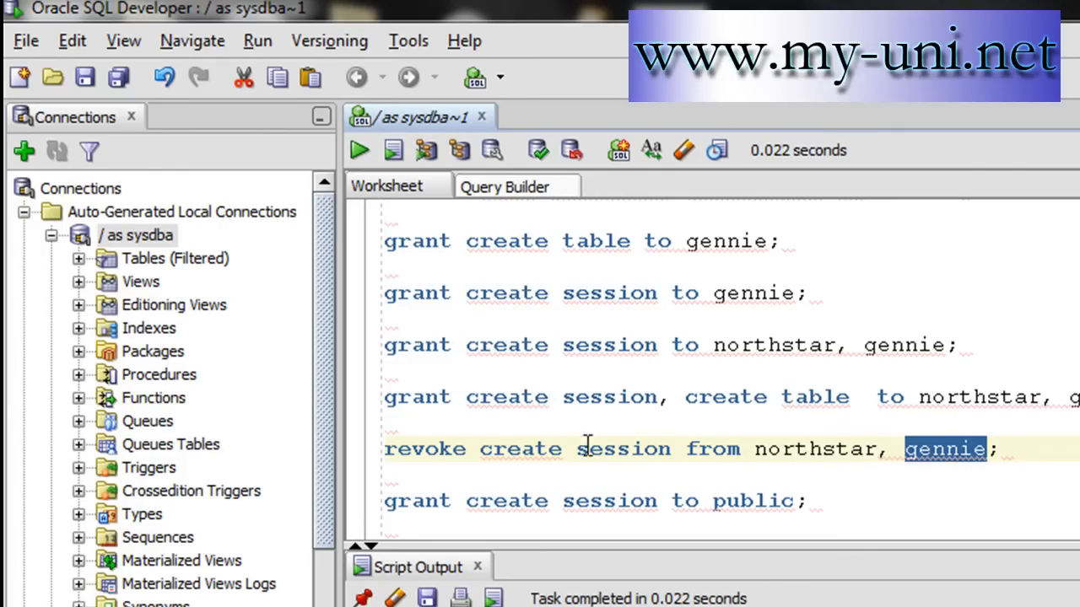
{"action": "mouse_move", "coordinate": [648, 459]}
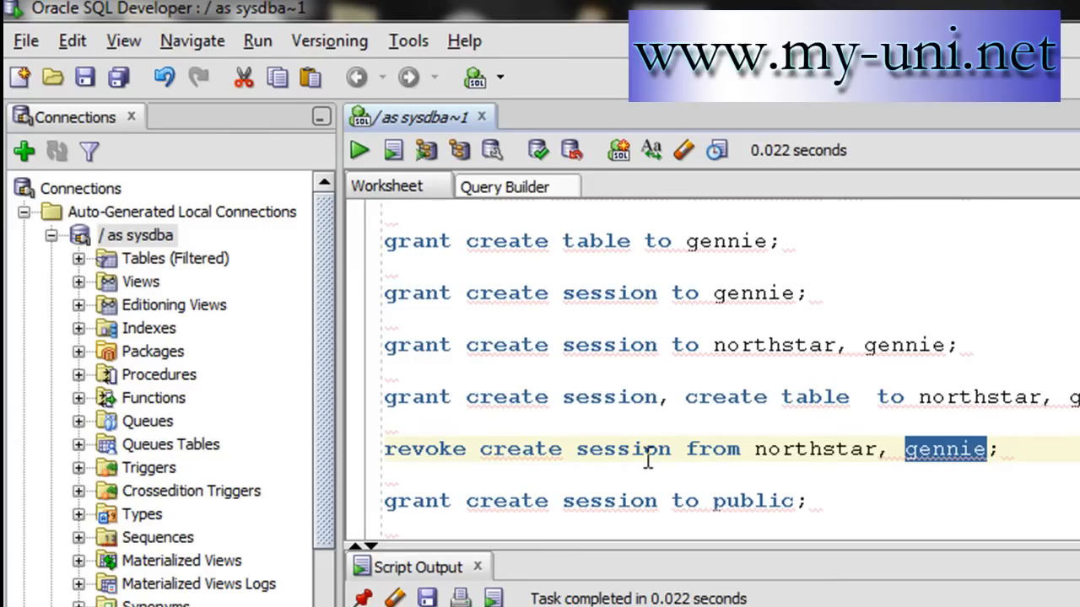
{"action": "mouse_move", "coordinate": [532, 496]}
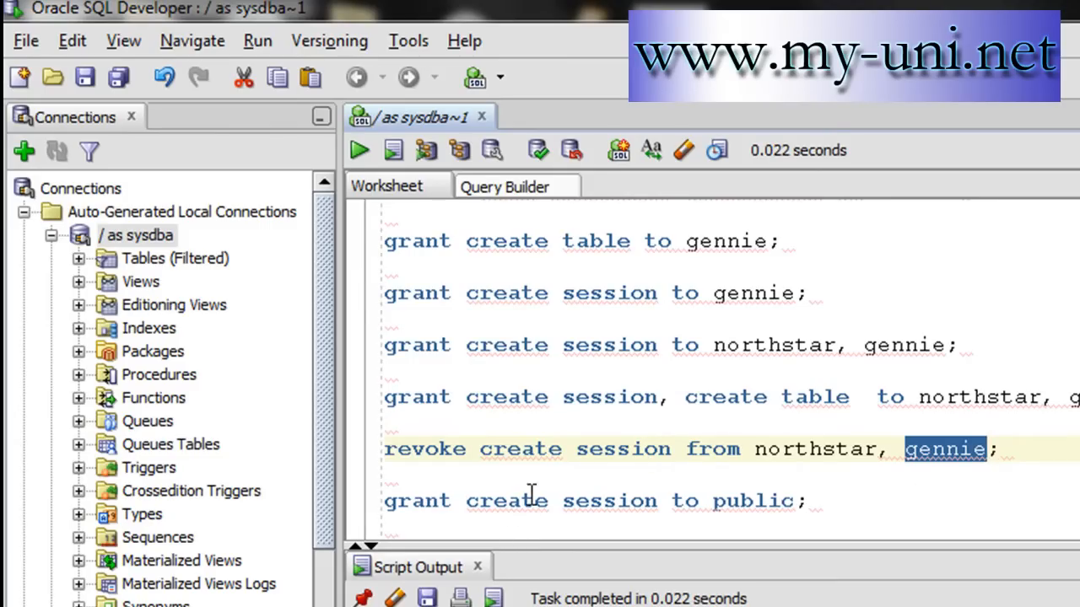
{"action": "mouse_move", "coordinate": [614, 362]}
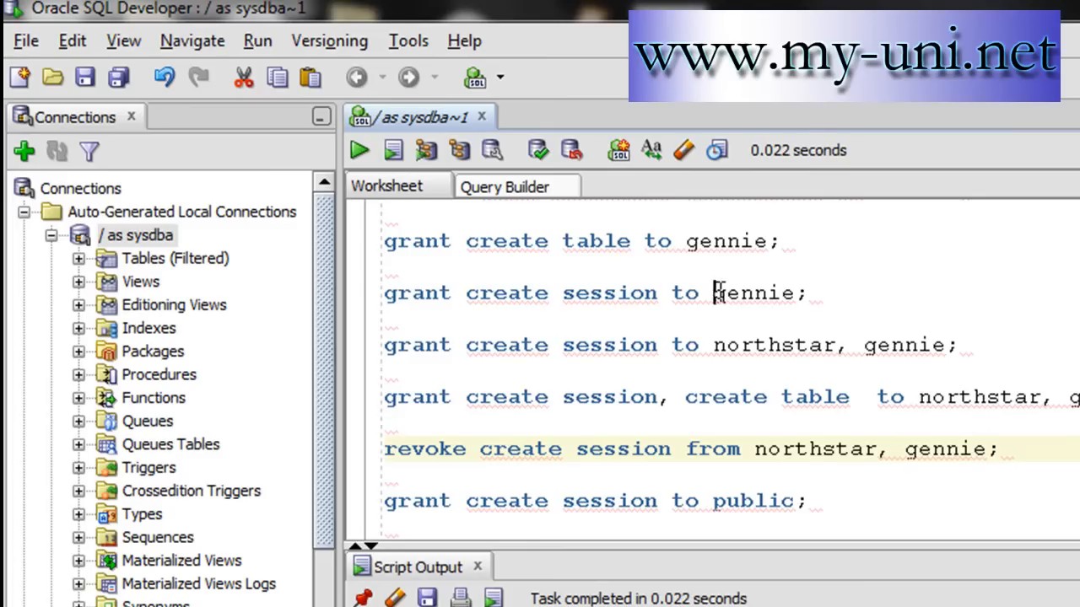
Grant CREATE SESSION to NORTHSTAR by editing the second grant and running it.
{"action": "type", "text": "northstar"}
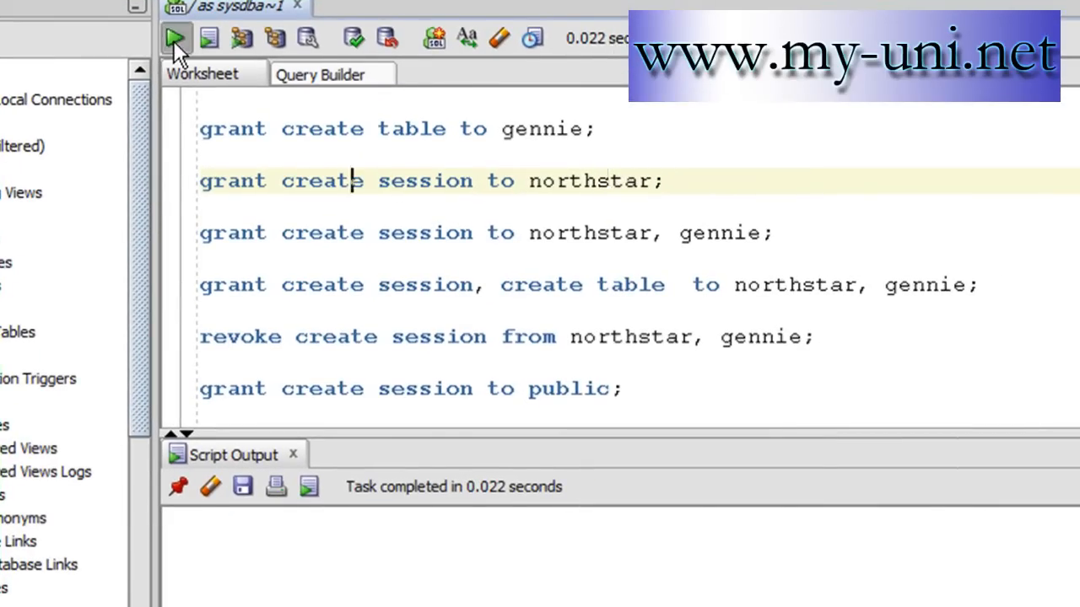
{"action": "left_click", "coordinate": [176, 39]}
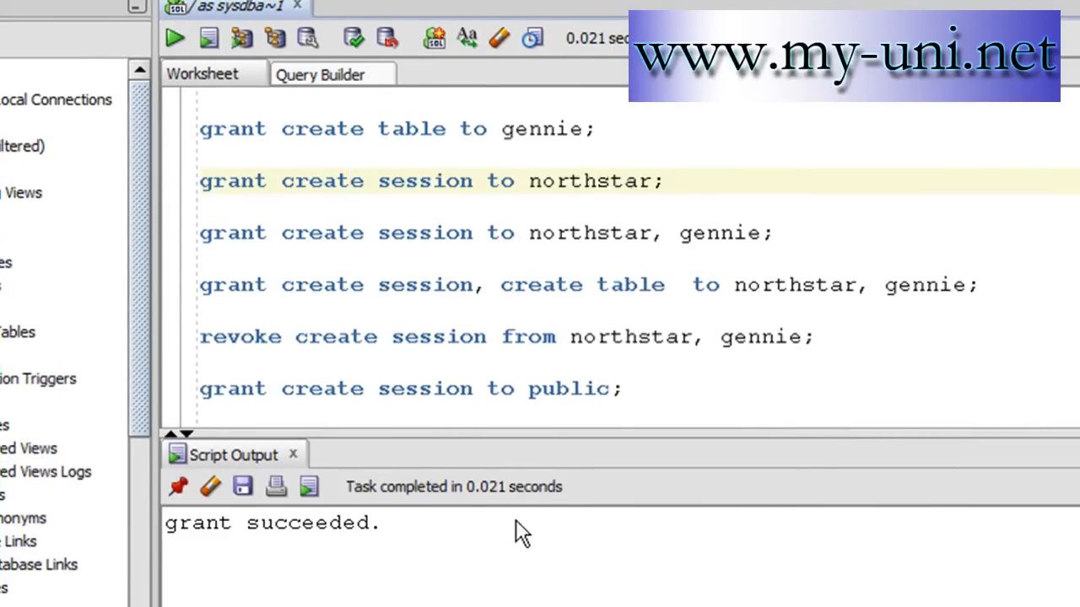
{"action": "mouse_move", "coordinate": [537, 337]}
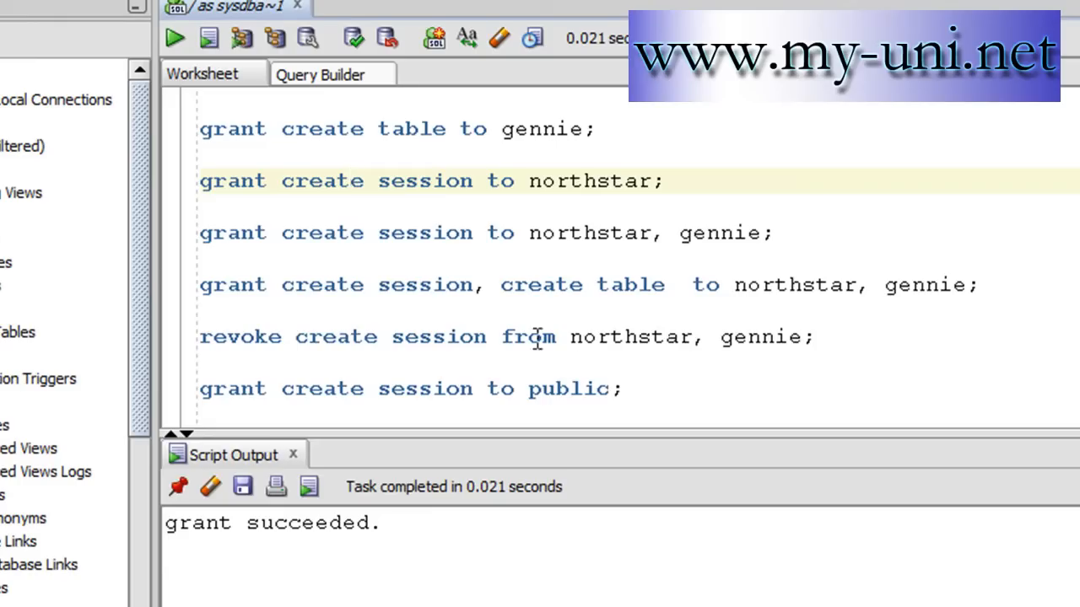
{"action": "mouse_move", "coordinate": [336, 352]}
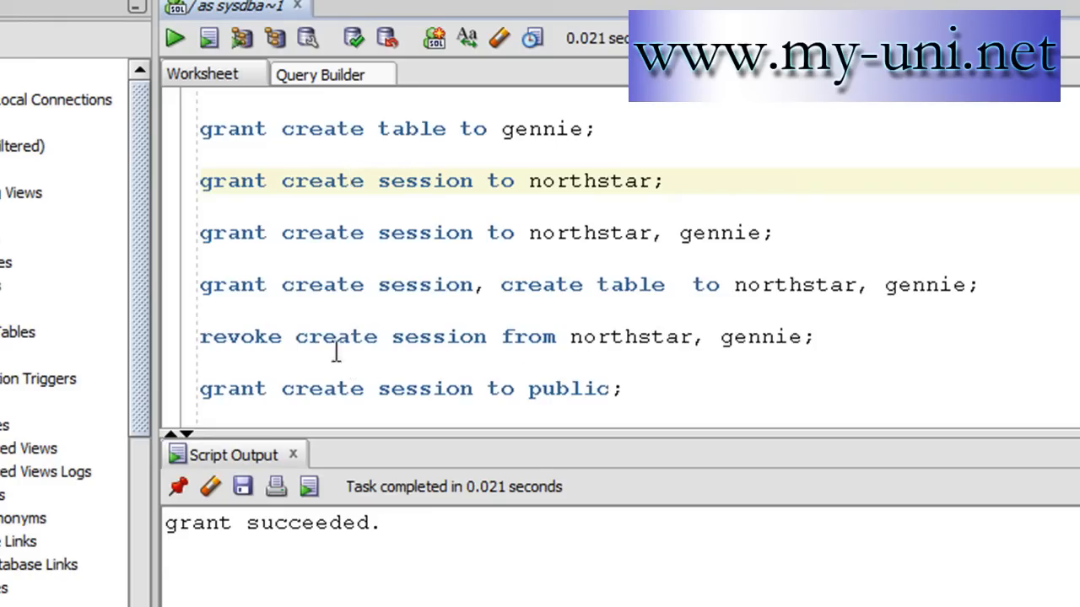
{"action": "mouse_move", "coordinate": [530, 340]}
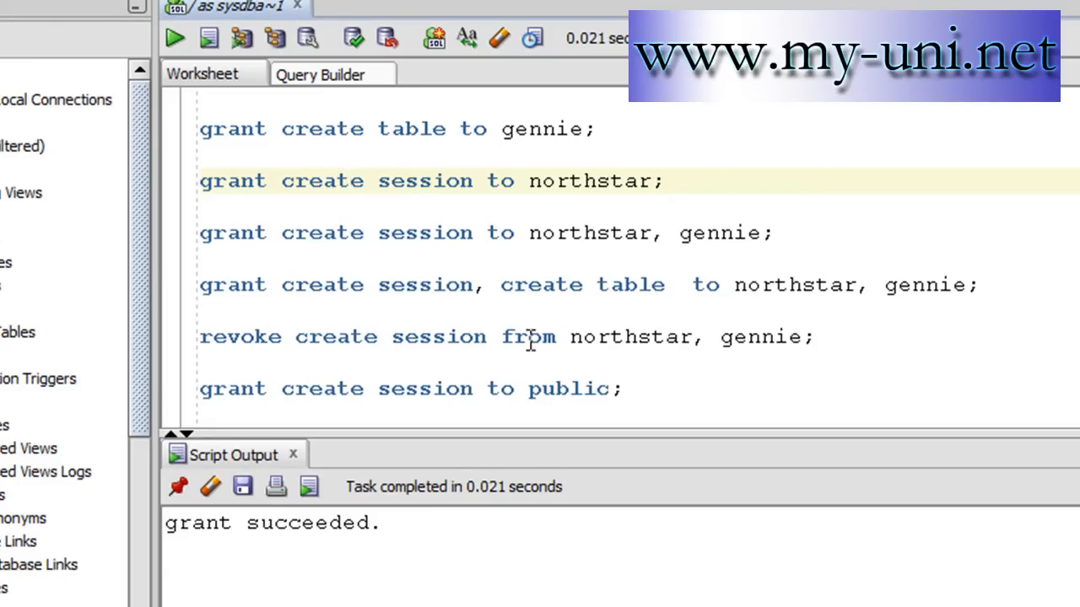
Revoke CREATE SESSION from NORTHSTAR and GENNIE.
{"action": "left_click", "coordinate": [310, 337]}
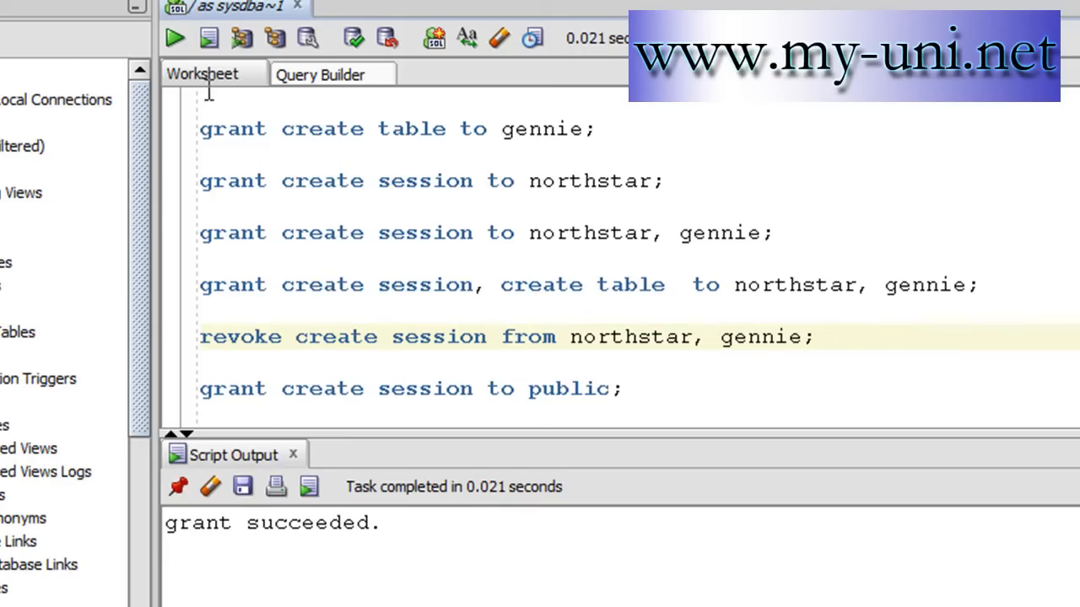
{"action": "left_click", "coordinate": [173, 37]}
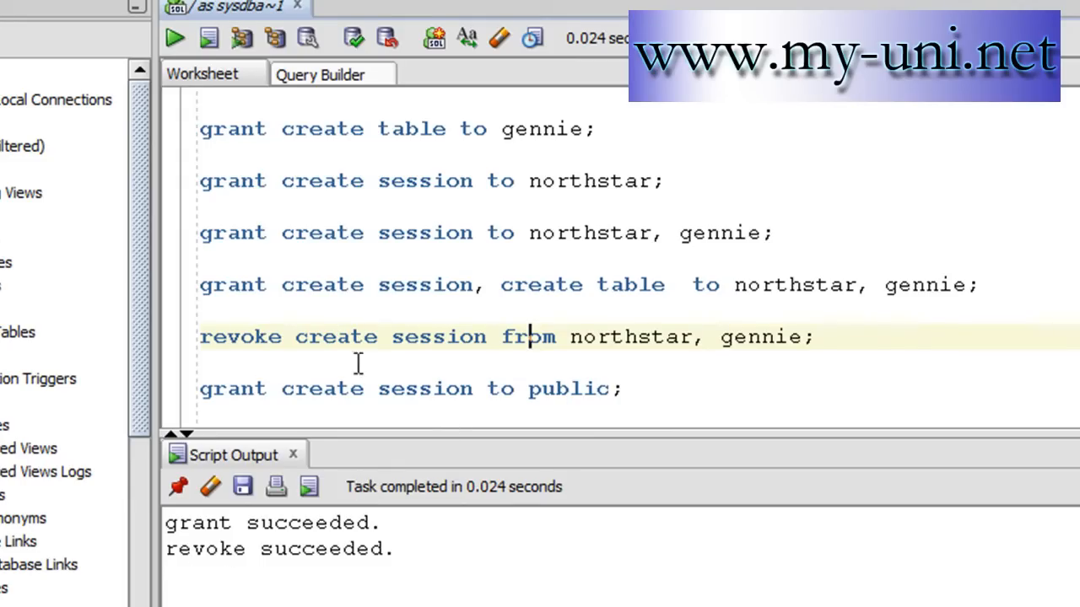
{"action": "mouse_move", "coordinate": [589, 337]}
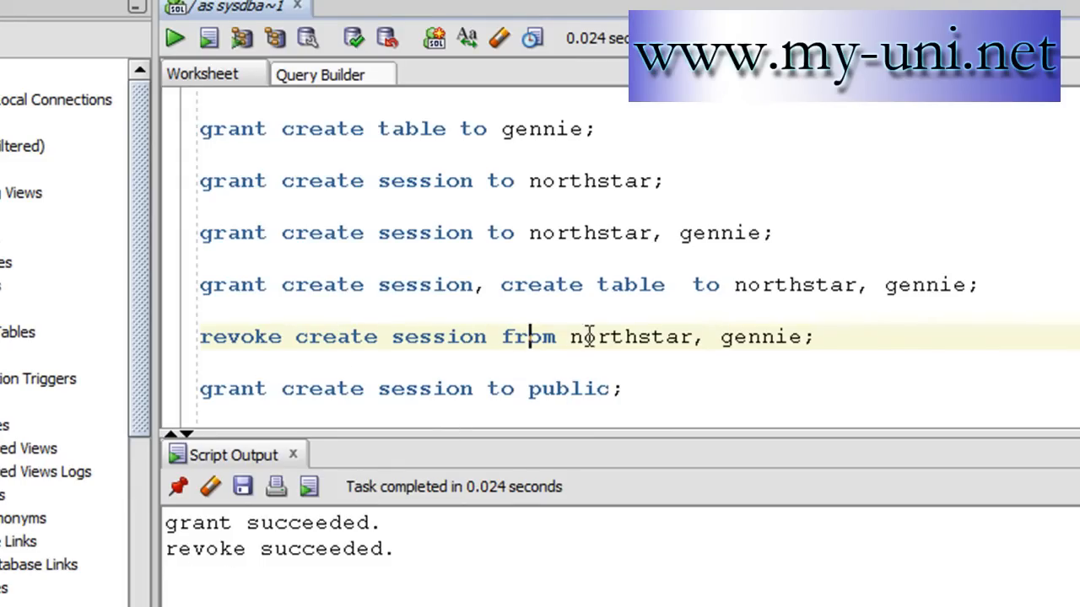